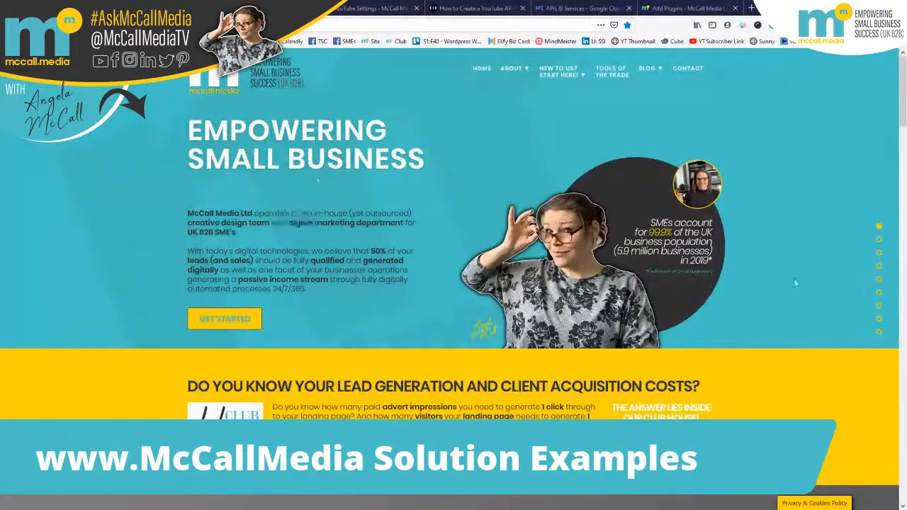
Search plugins for 'youtube plugin' and scroll the results past YourChannel and Embed Plus
scroll("down", 3)
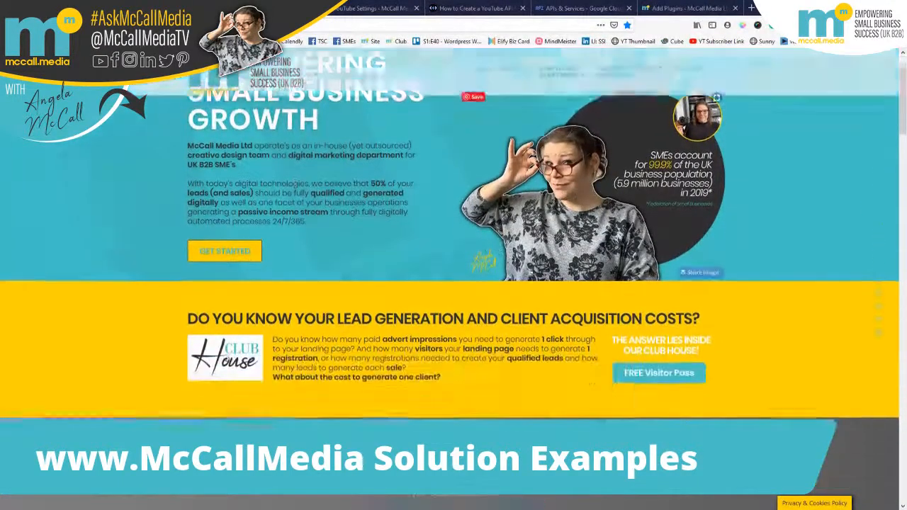
scroll("down", 3)
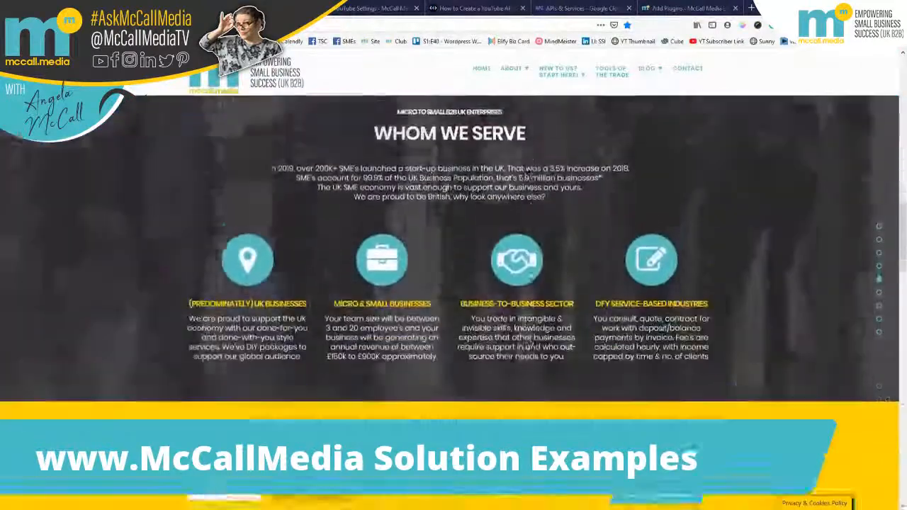
scroll("down", 3)
type("youtube plug")
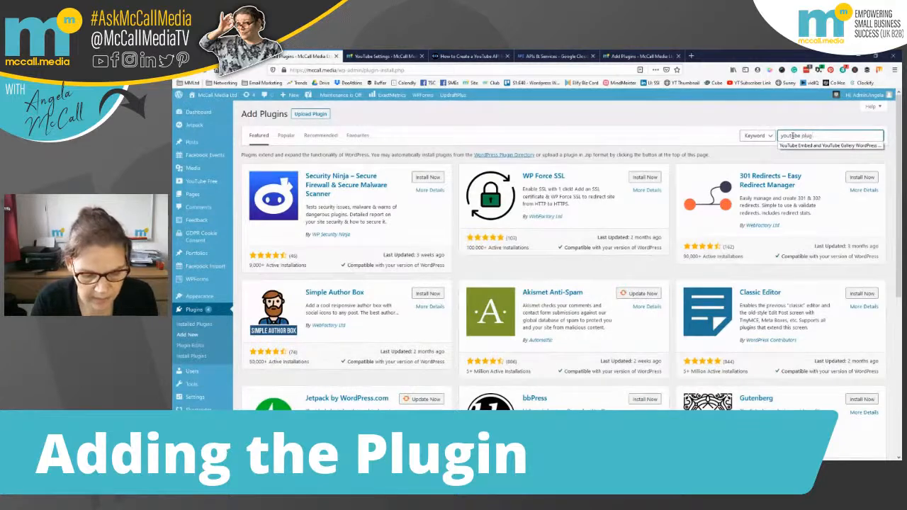
key("Enter")
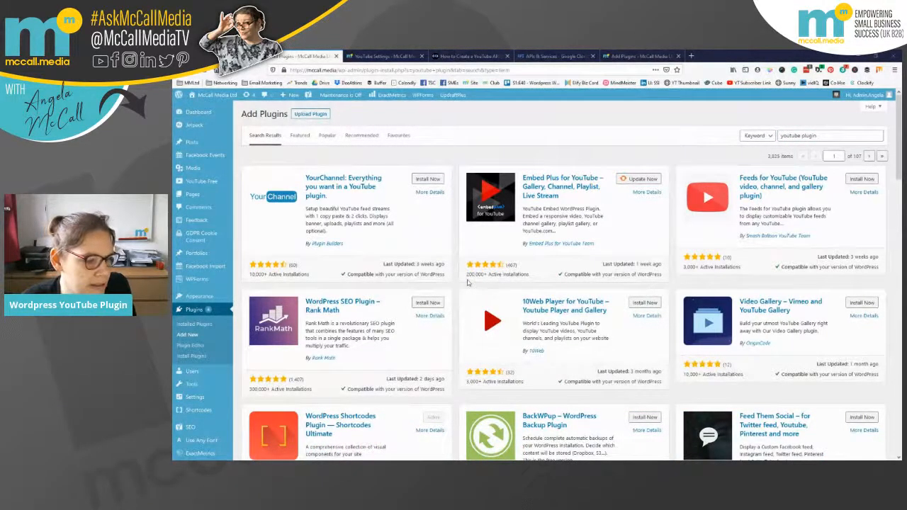
mouse_move(554, 275)
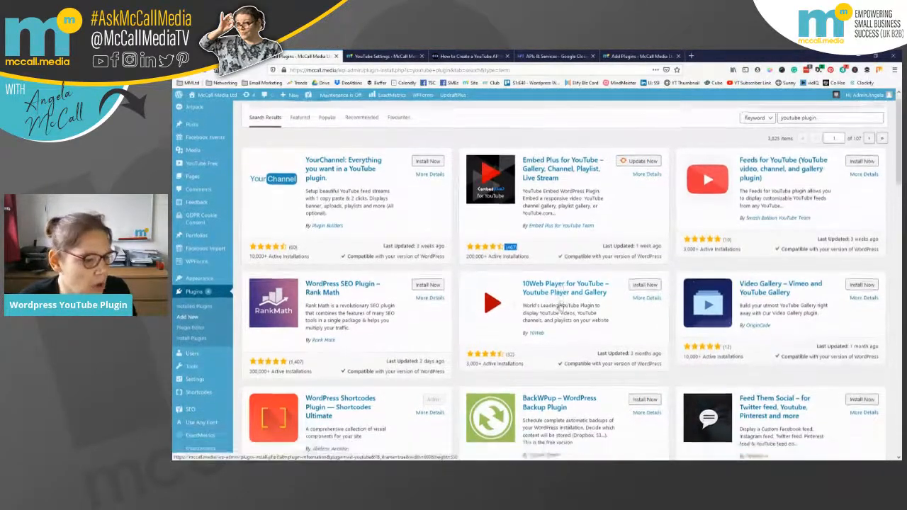
scroll("down", 3)
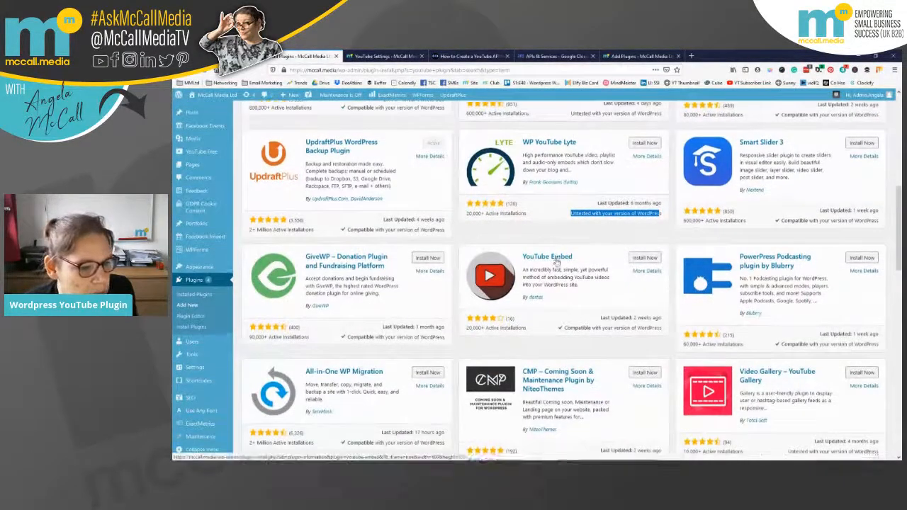
scroll("down", 3)
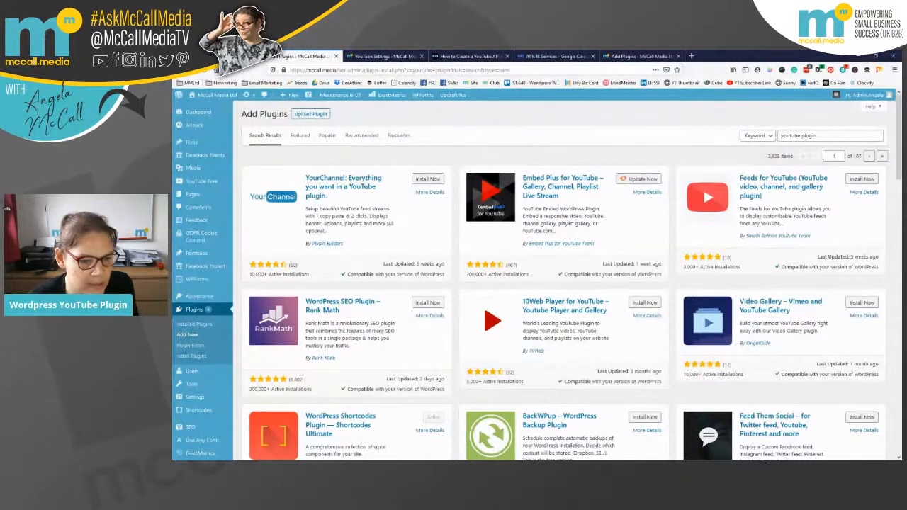
Open YouTube Free's Defaults tab and scroll through centering, annotations and modest branding options
left_click(382, 56)
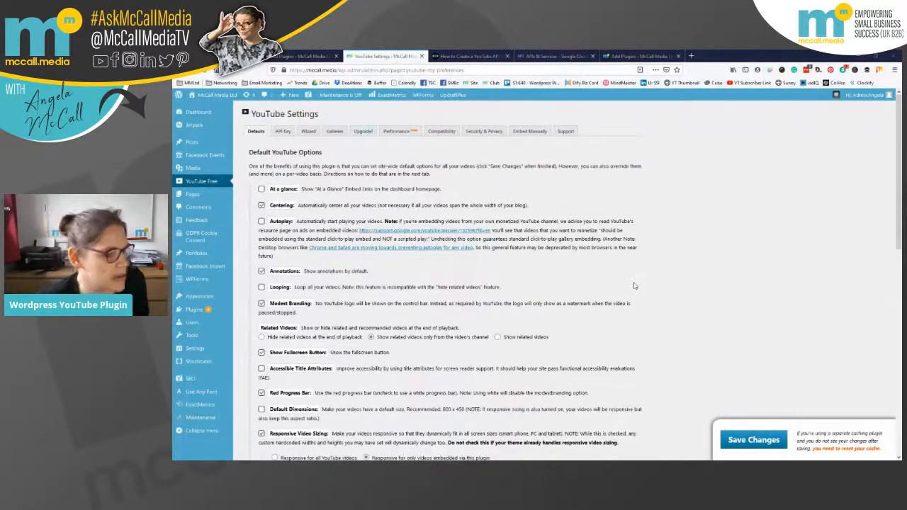
mouse_move(516, 354)
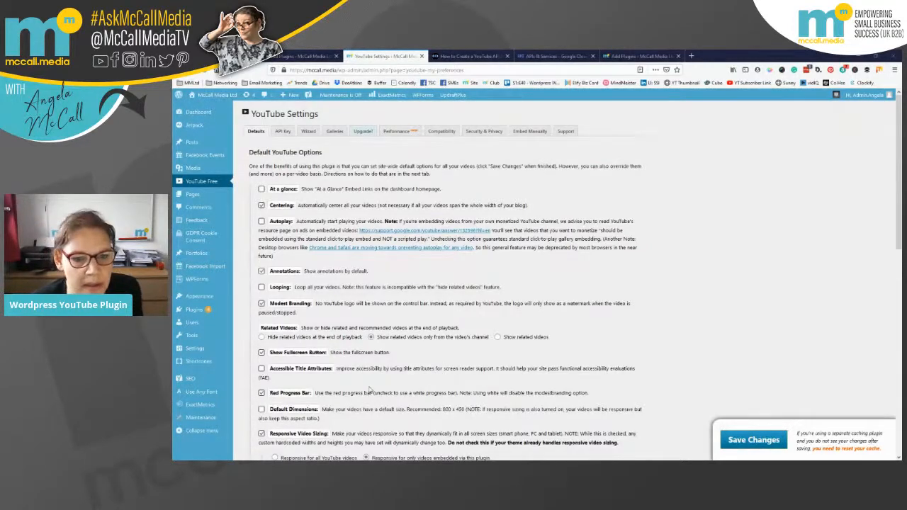
scroll("down", 3)
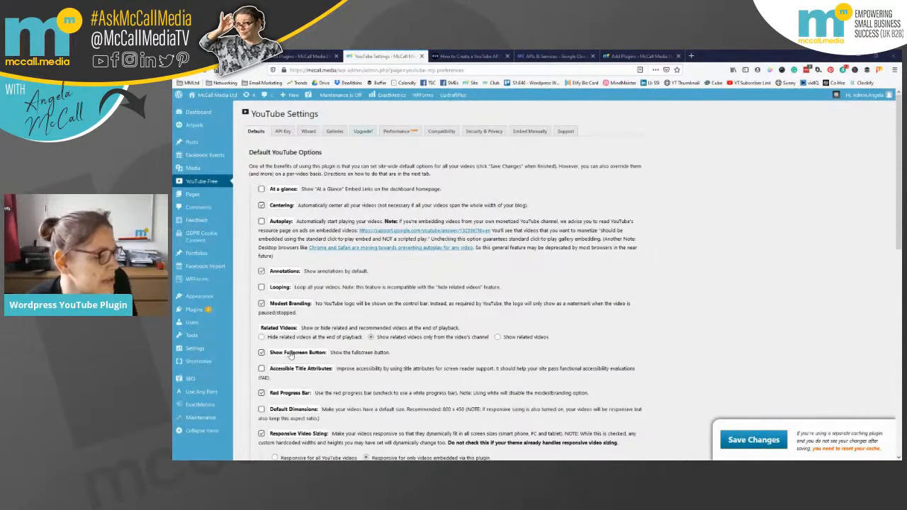
scroll("down", 3)
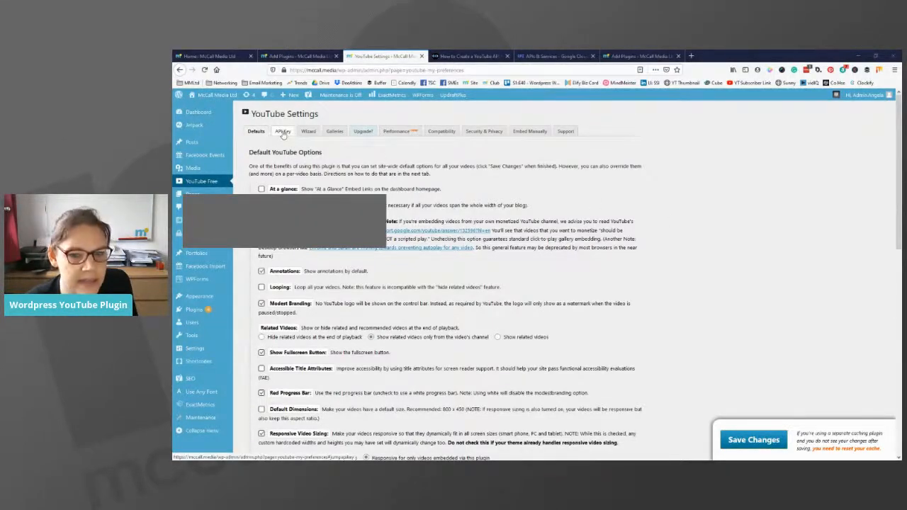
Open the API Key tab of the YouTube plugin settings
left_click(283, 131)
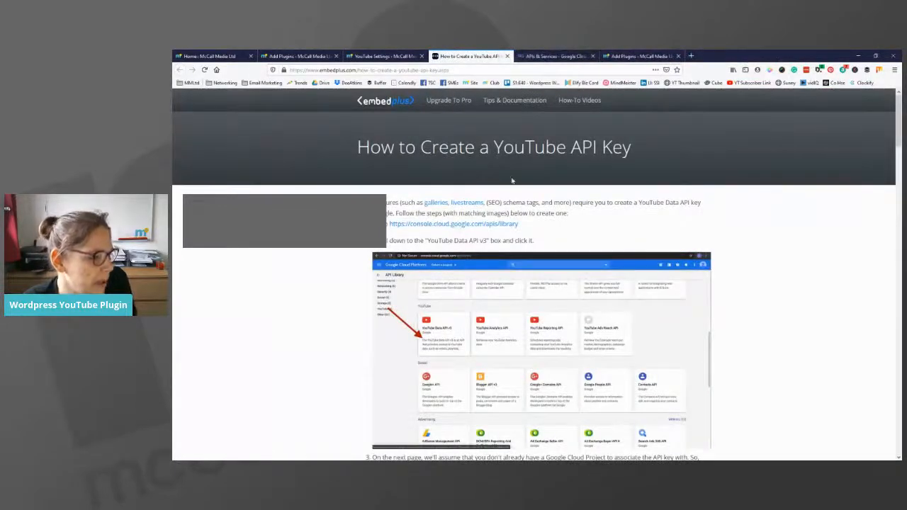
mouse_move(413, 197)
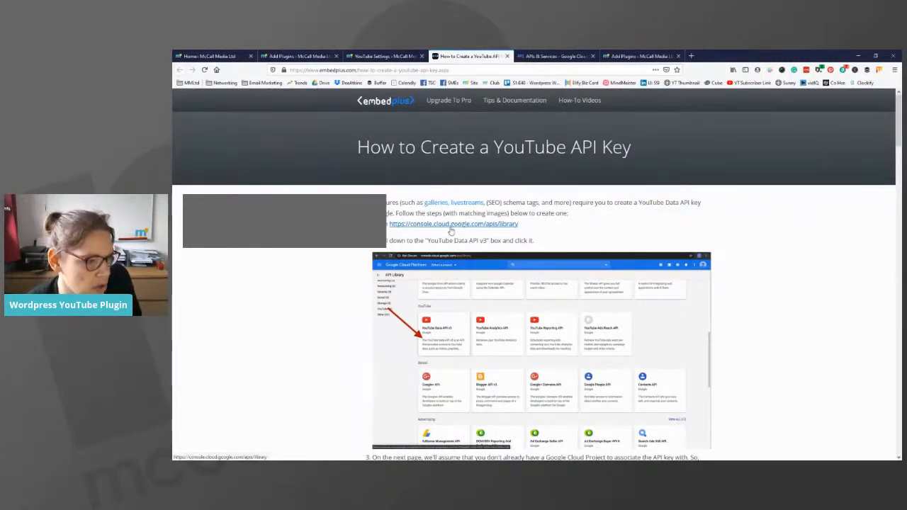
Scroll the 'How to Create a YouTube API Key' guide and follow its console.cloud.google.com/apis/library link
scroll("down", 3)
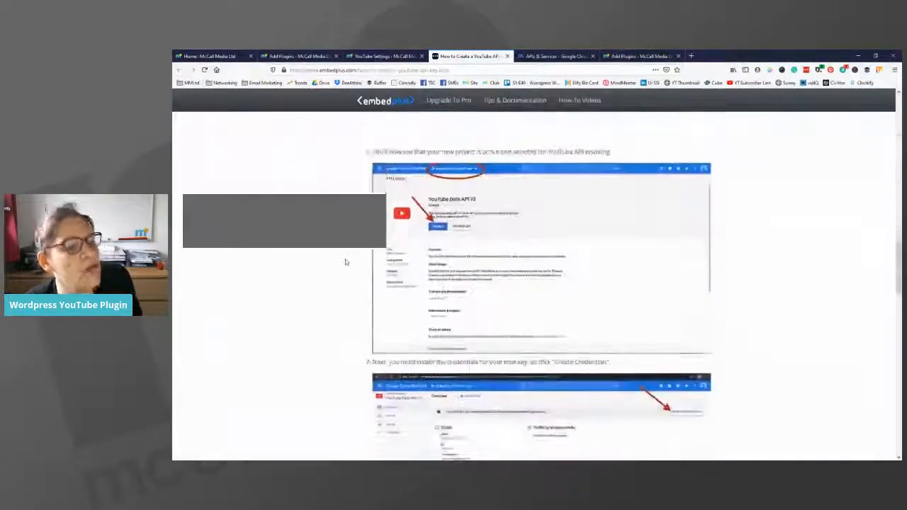
scroll("down", 3)
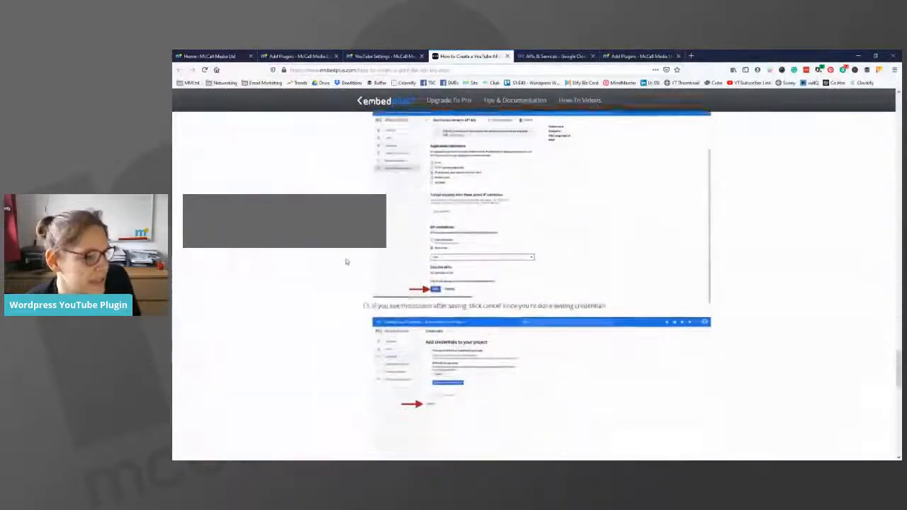
scroll("down", 3)
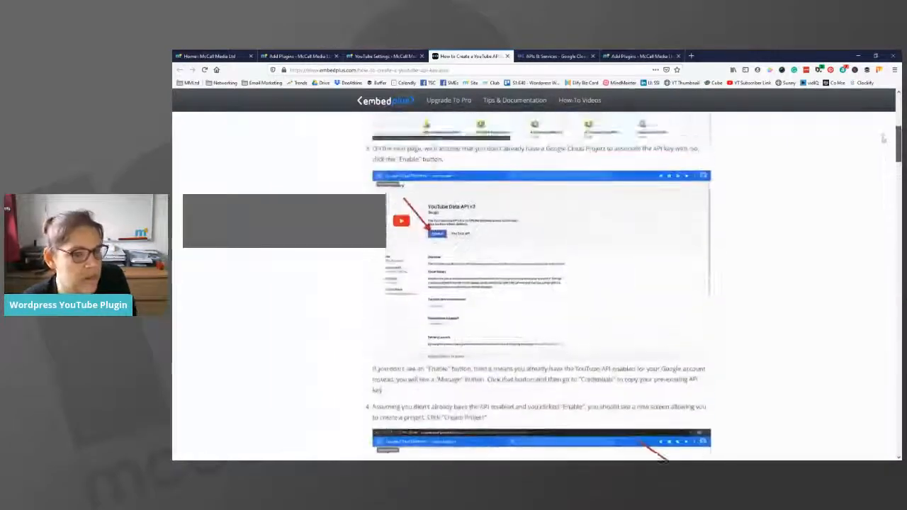
scroll("up", 3)
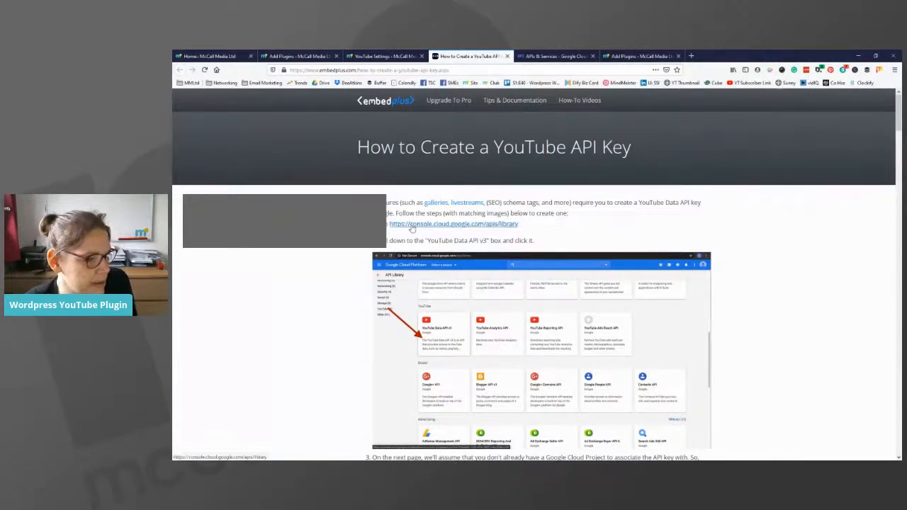
left_click(454, 224)
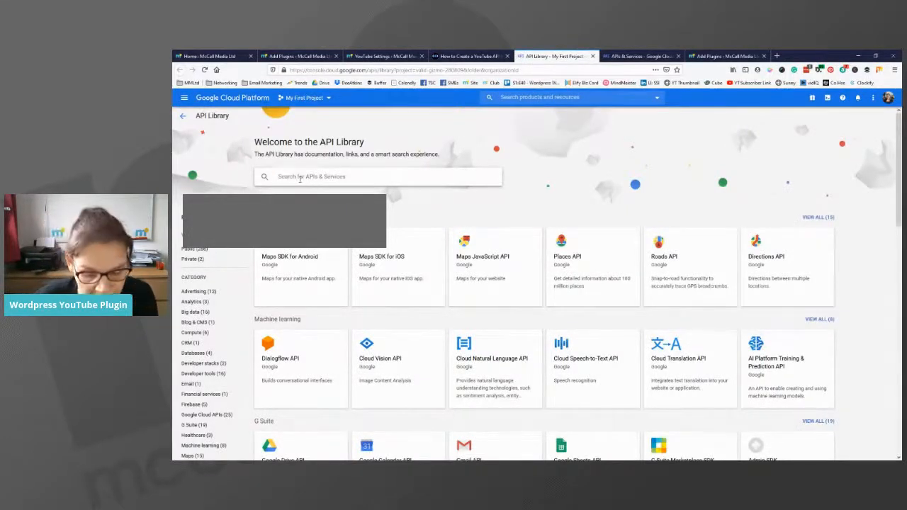
Search the API Library for 'youtube', then return to the plugin's API Key settings
type("youtube")
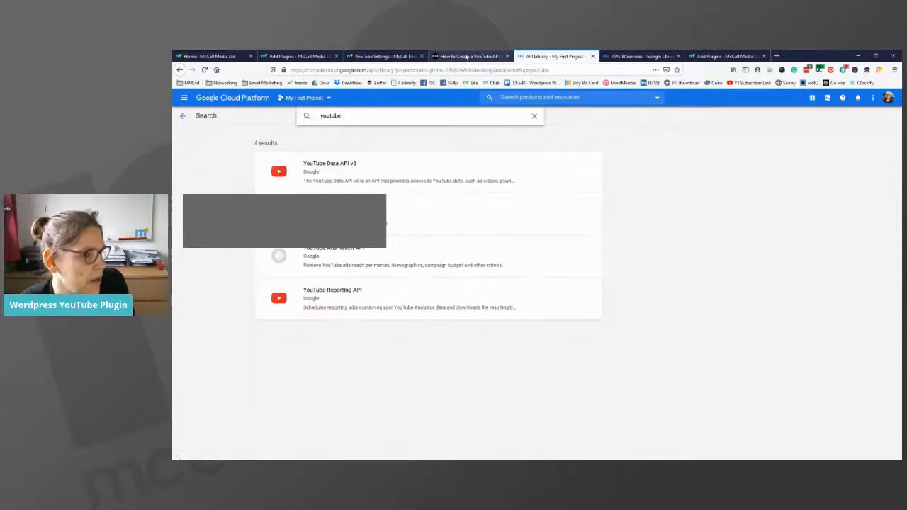
left_click(383, 56)
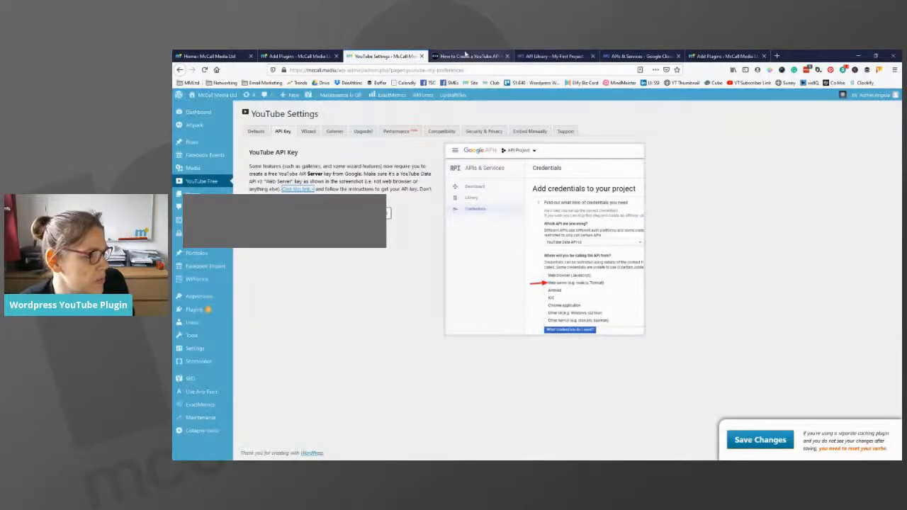
left_click(471, 56)
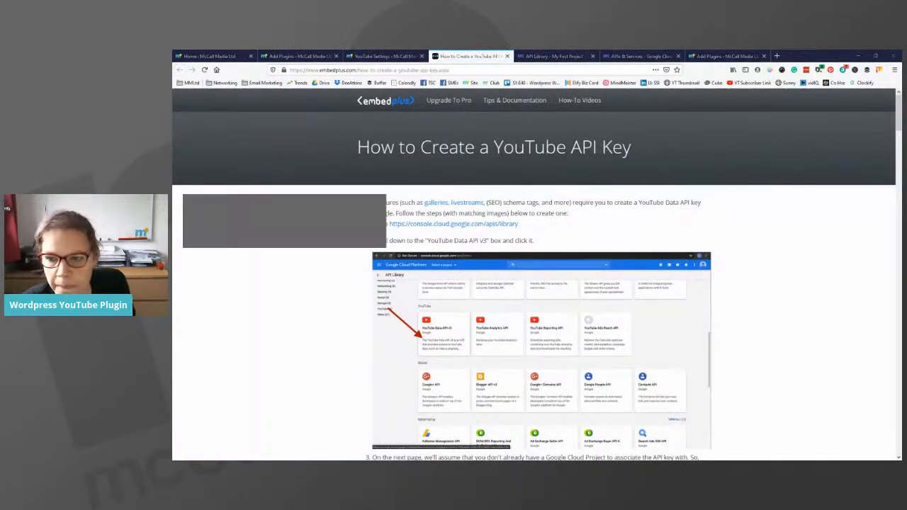
left_click(383, 56)
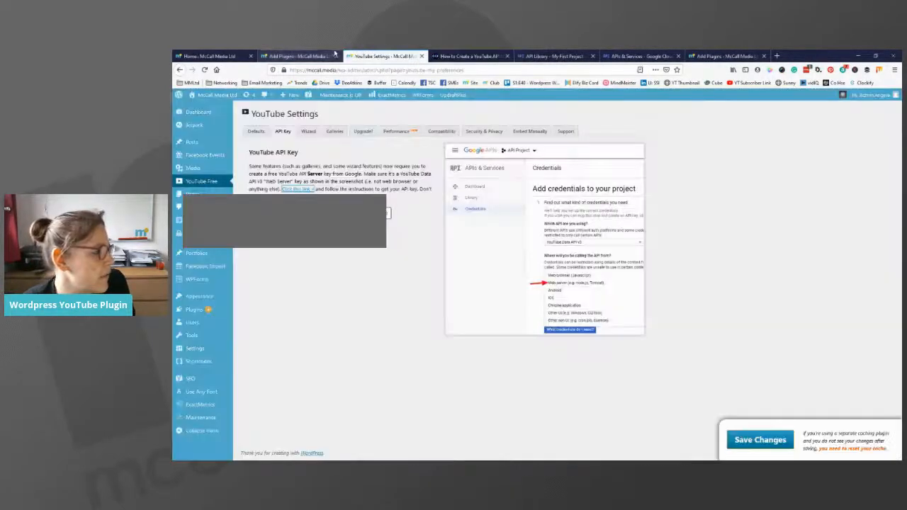
left_click(290, 56)
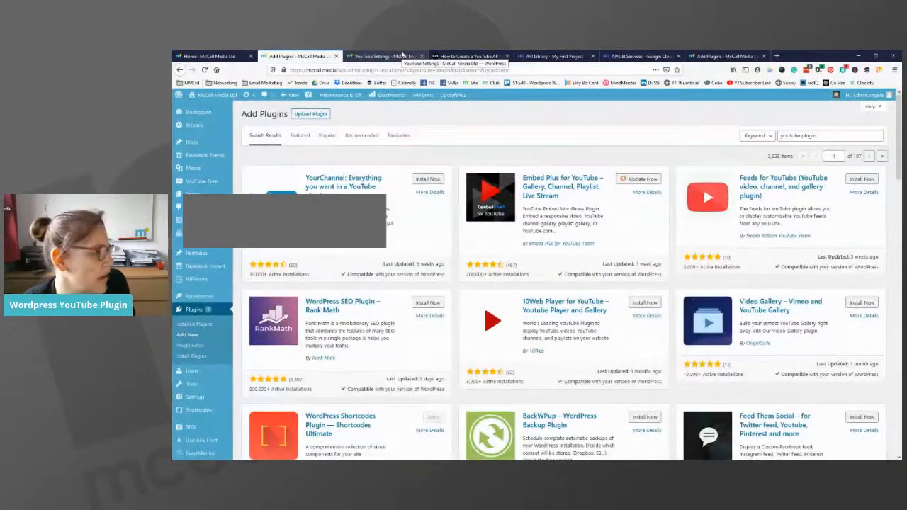
left_click(383, 56)
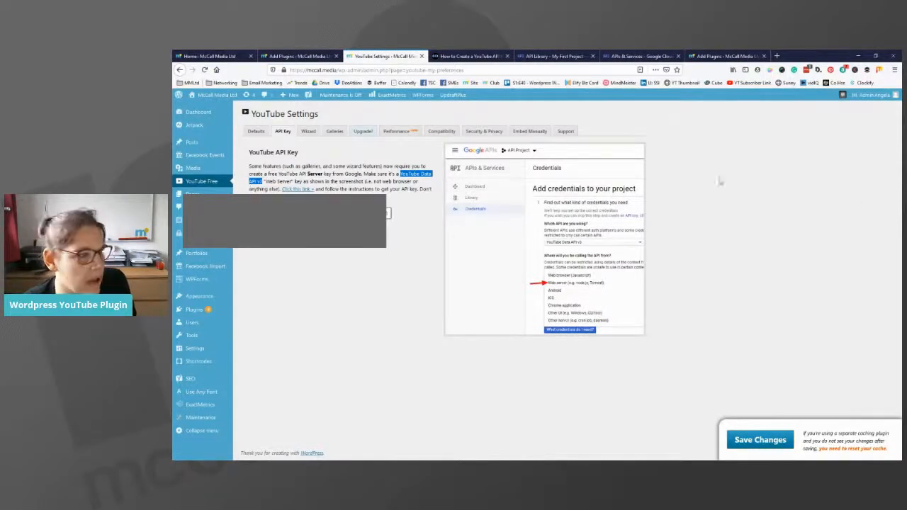
mouse_move(638, 56)
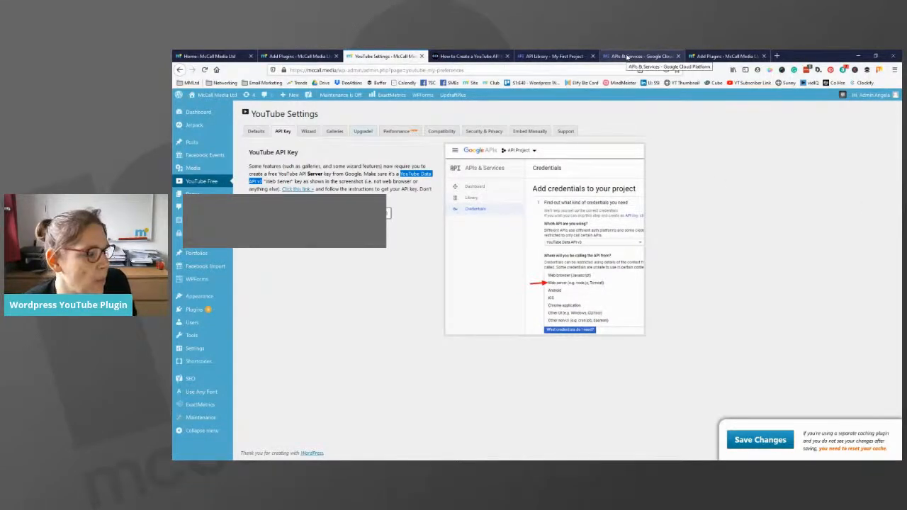
Search the API library for 'youtube' and open YouTube Data API v3 under My First Project
left_click(641, 56)
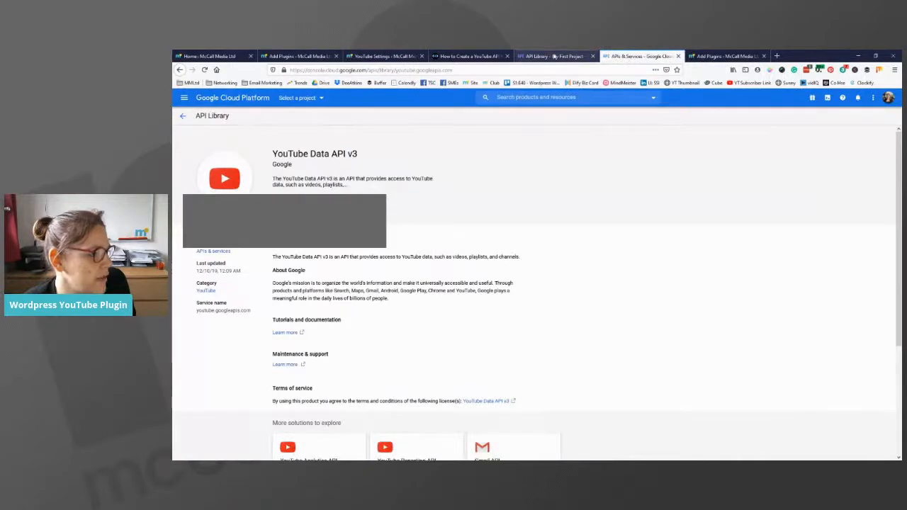
type("youtube")
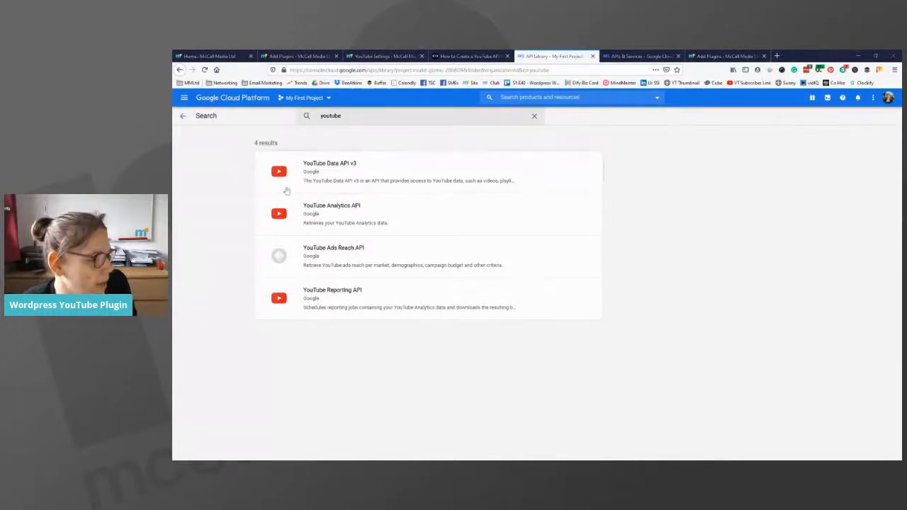
left_click(330, 171)
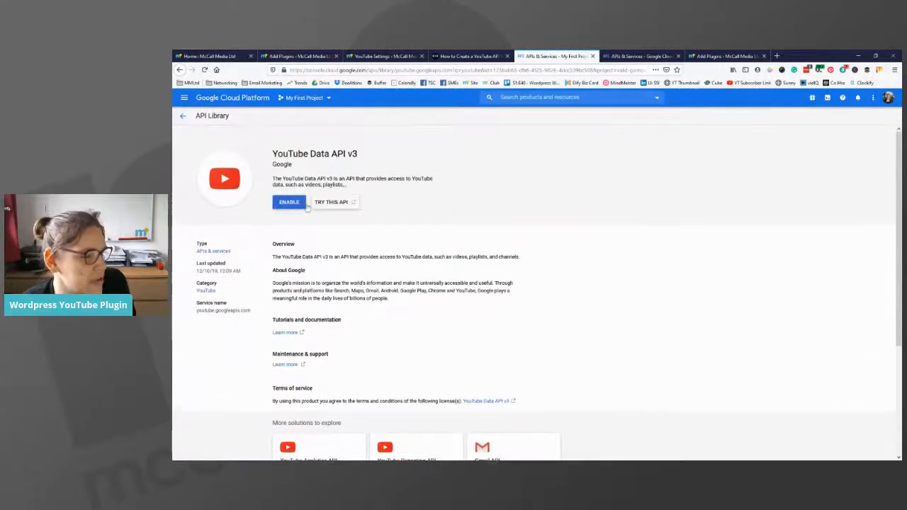
left_click(470, 56)
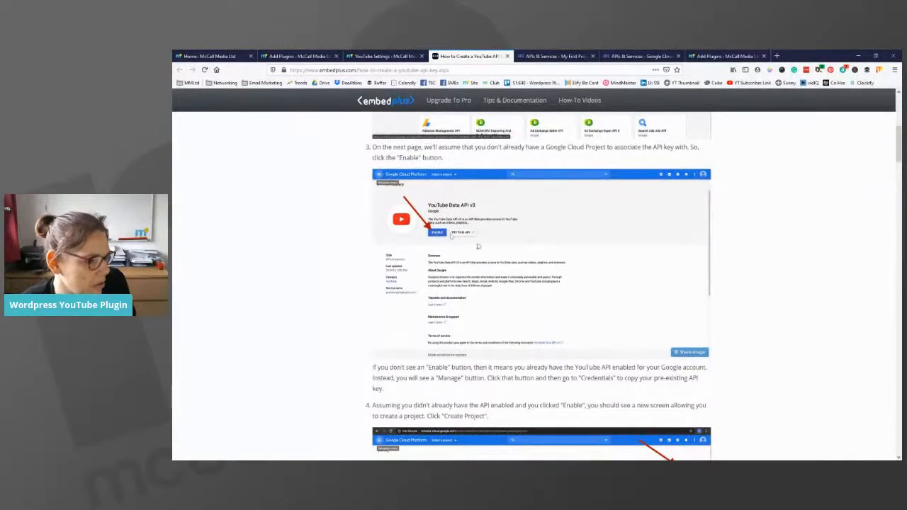
Read guide steps 3–11 on credentials and key restriction, then return to YouTube Settings
scroll("down", 3)
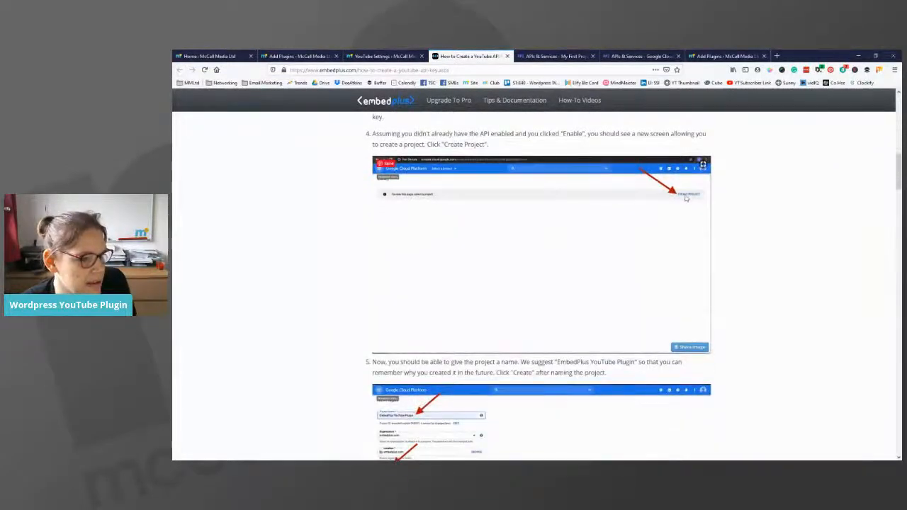
scroll("down", 3)
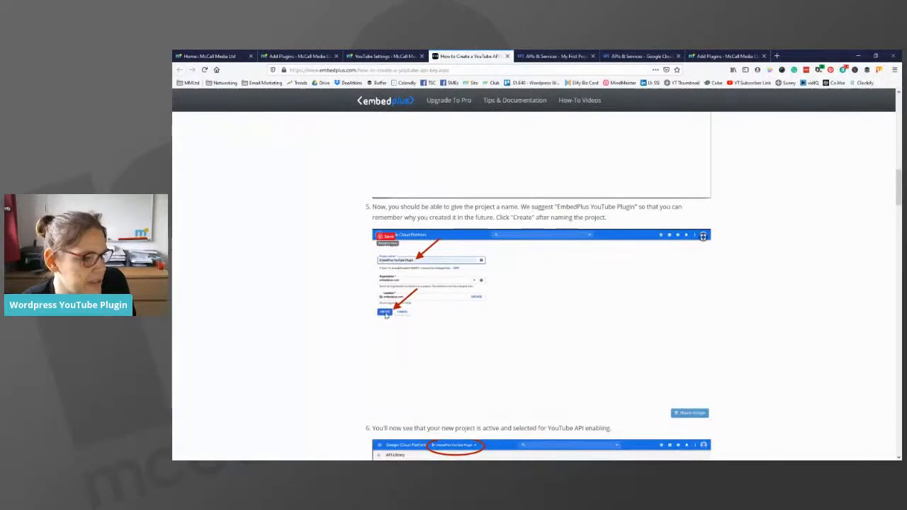
scroll("down", 3)
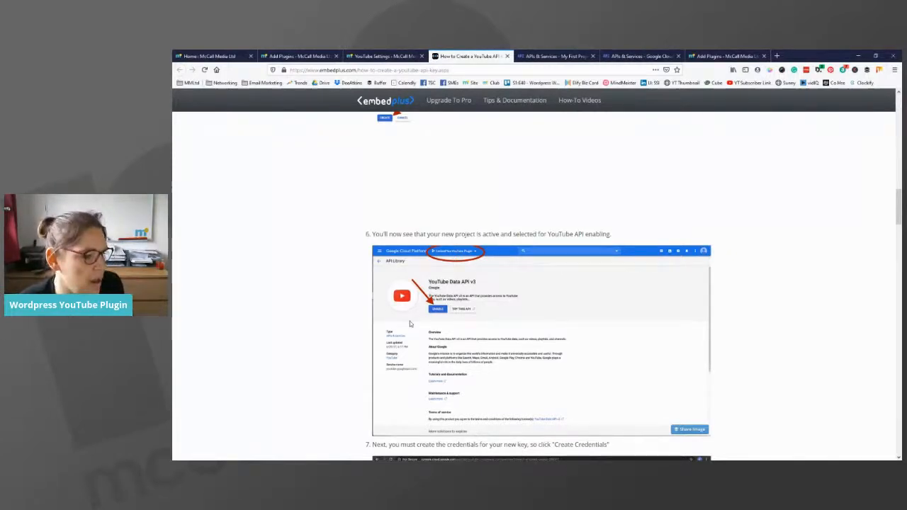
scroll("down", 3)
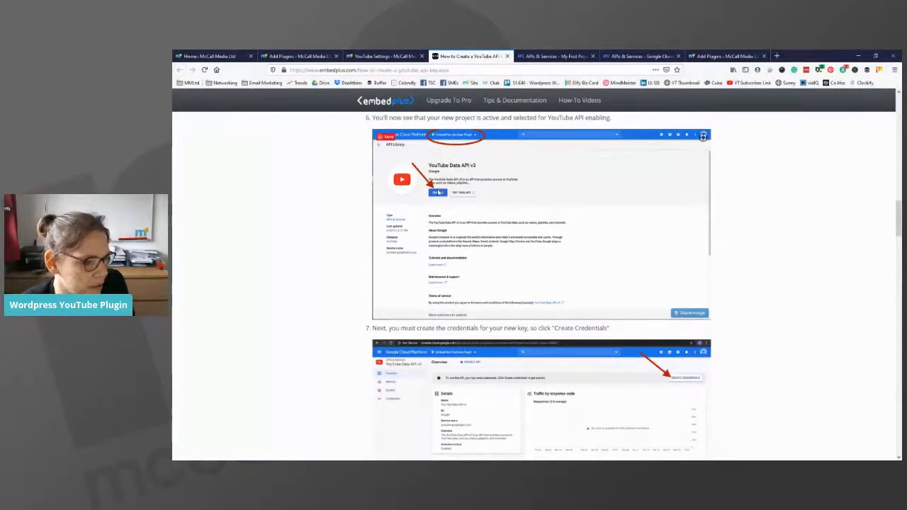
scroll("down", 3)
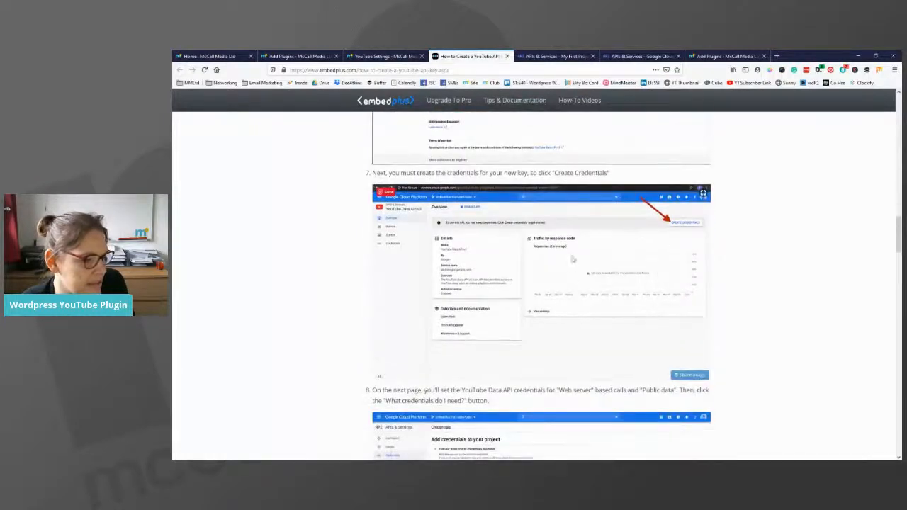
scroll("down", 3)
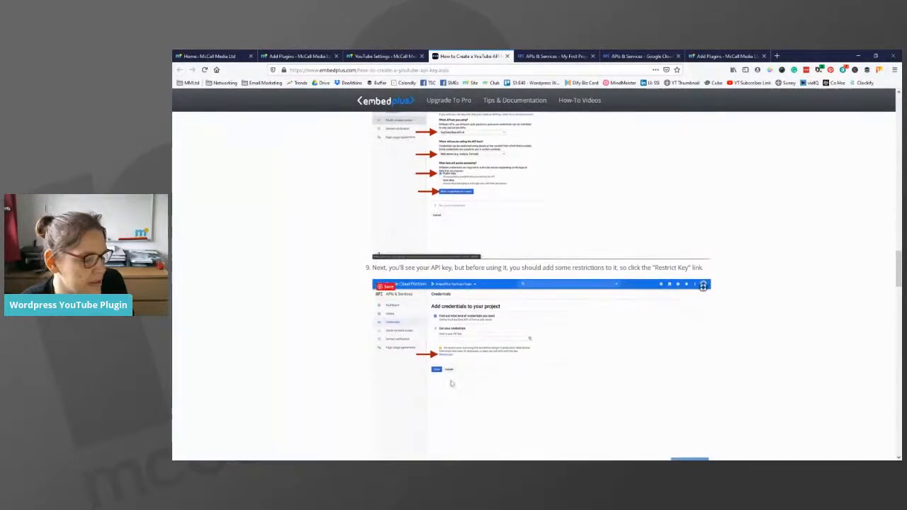
scroll("down", 3)
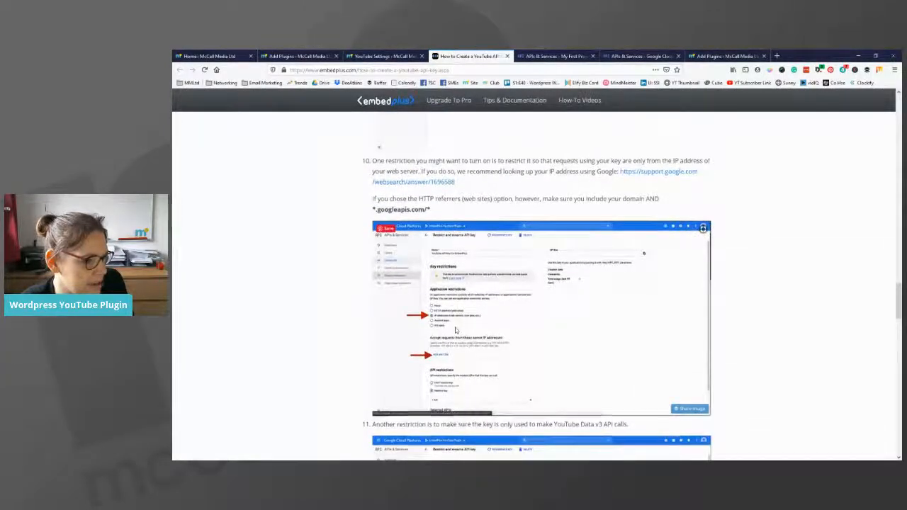
scroll("down", 3)
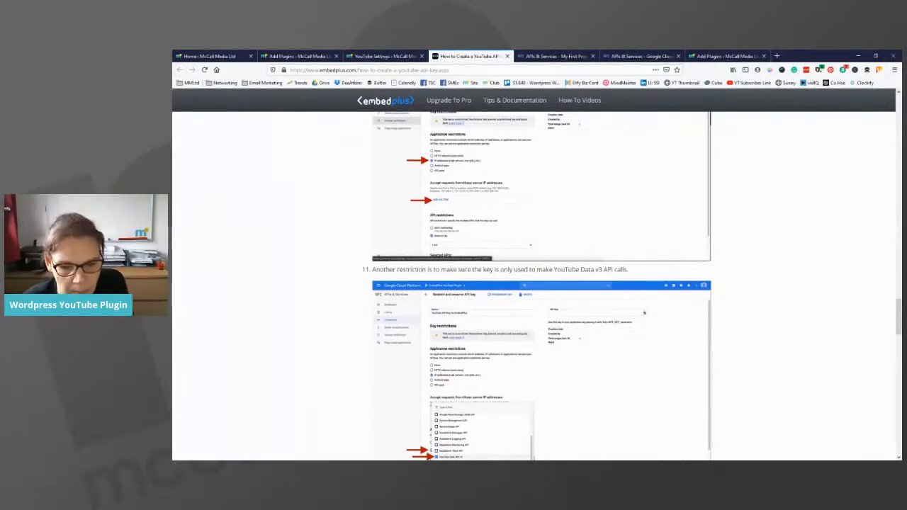
left_click(385, 56)
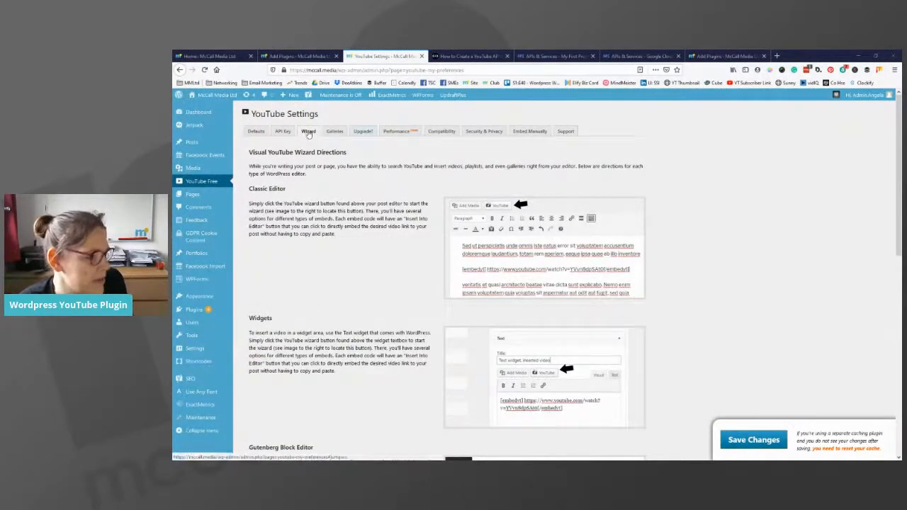
mouse_move(349, 323)
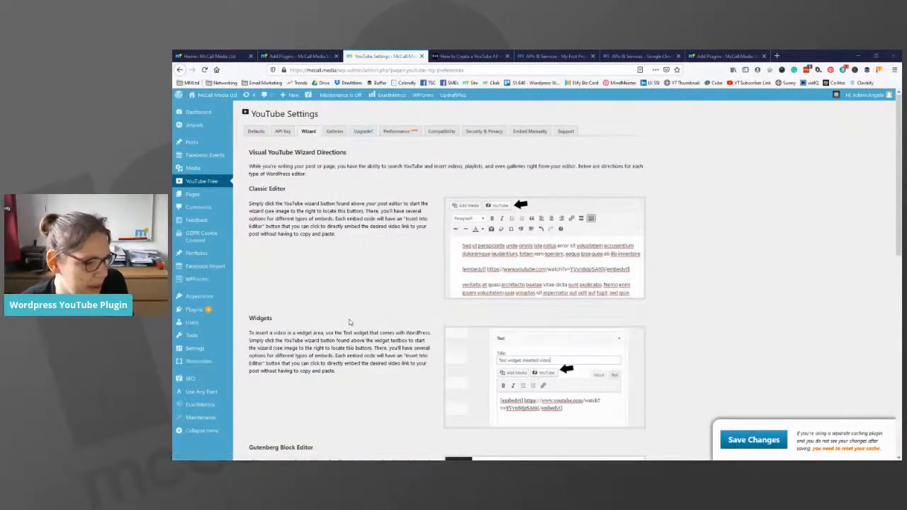
Open the Galleries tab, check the home page gallery, and close the extra plugin search tab
scroll("down", 3)
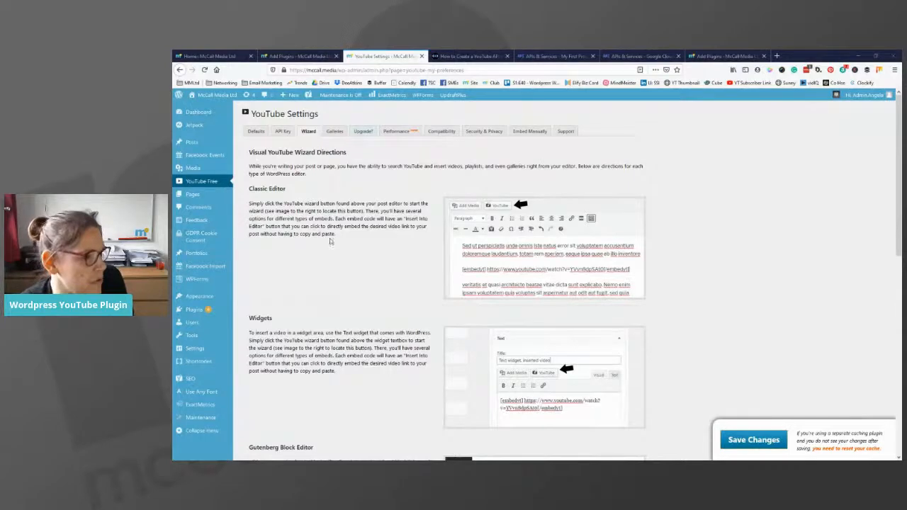
left_click(335, 131)
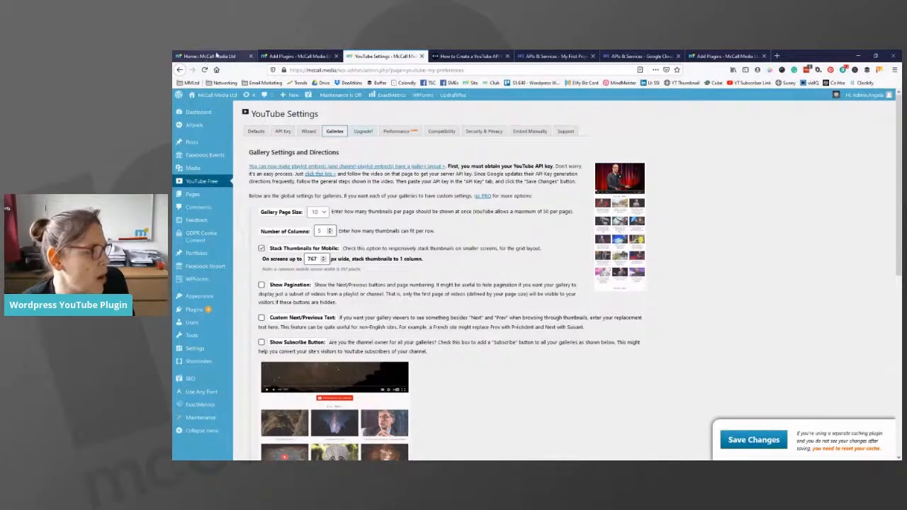
left_click(213, 56)
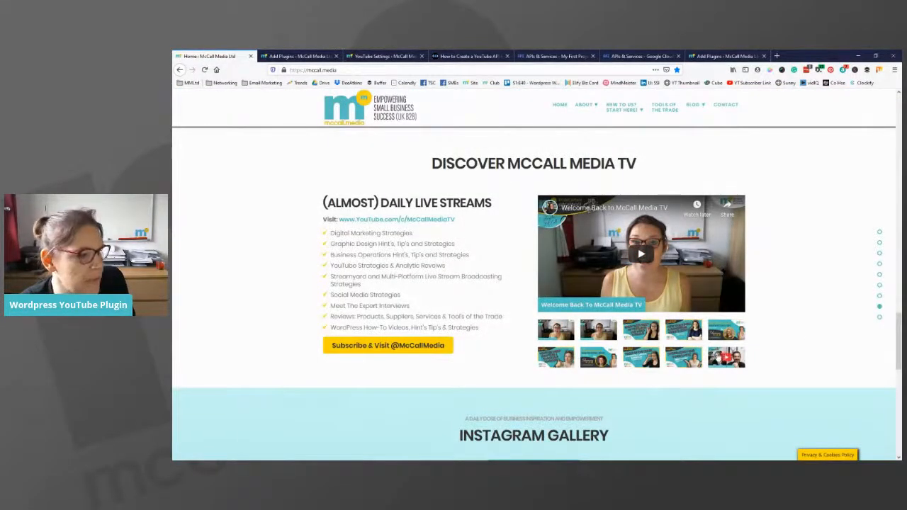
left_click(298, 56)
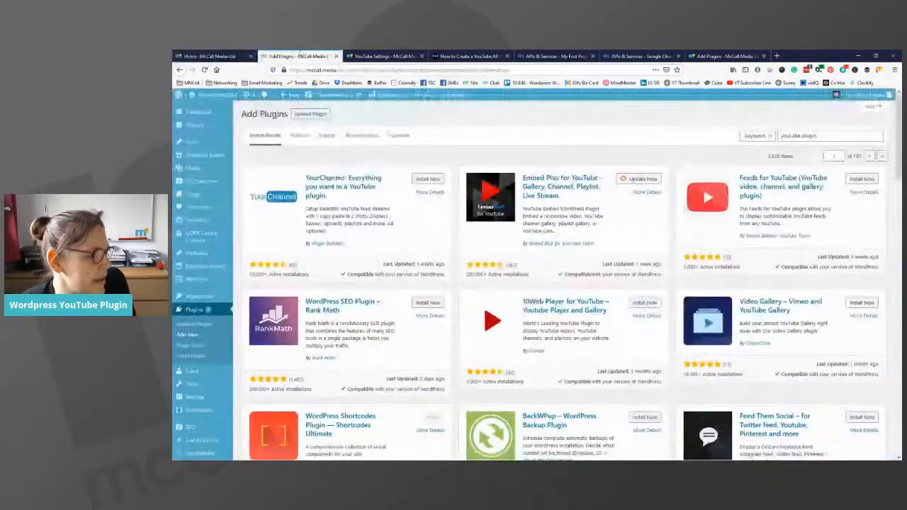
left_click(383, 56)
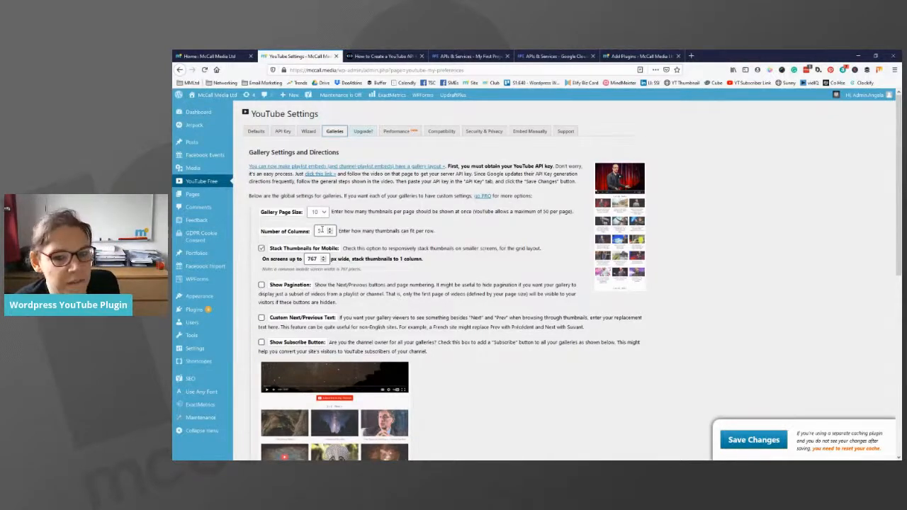
Set Number of Columns to 5, review the gallery options, and open the go PRO page
type("5")
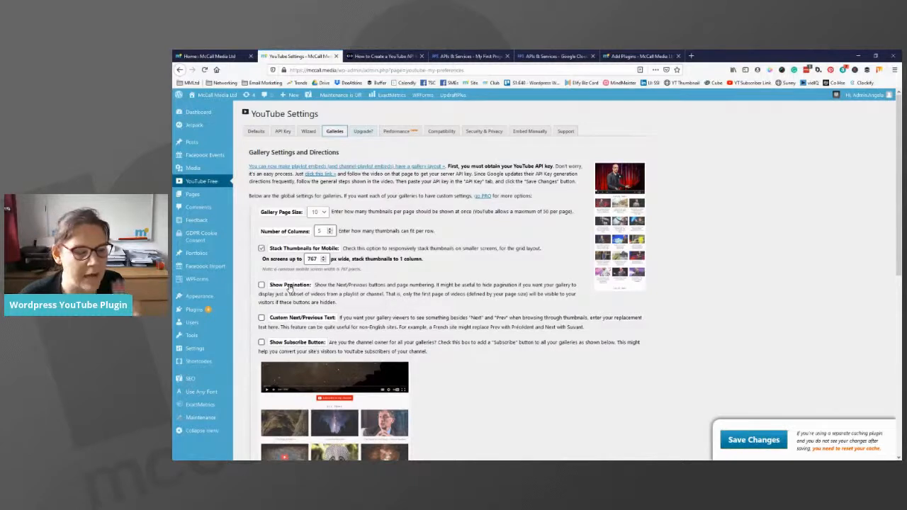
scroll("down", 3)
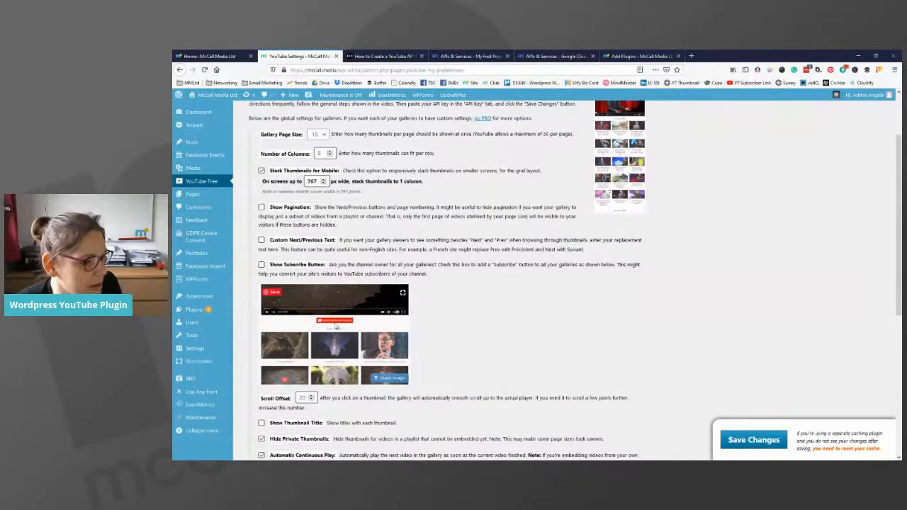
scroll("down", 3)
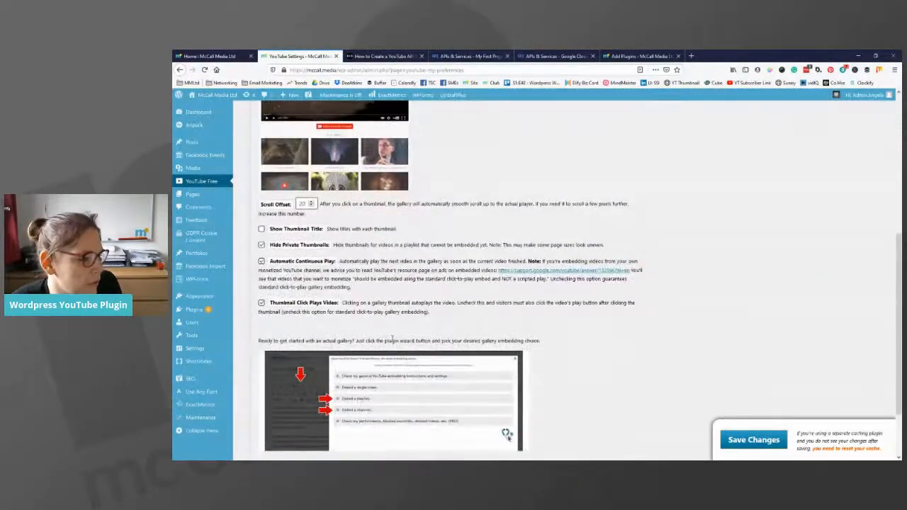
left_click(334, 132)
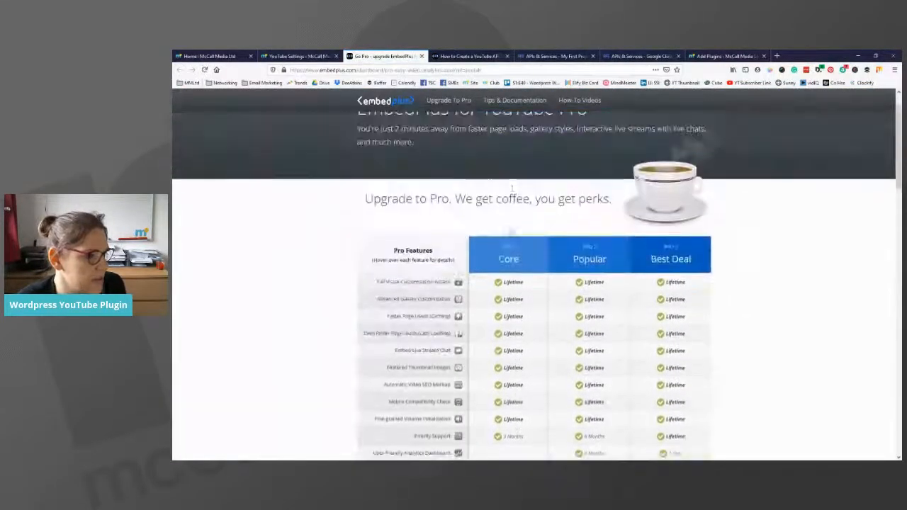
Review the Core, Popular and Best Deal plans, then go back to the plugin's Upgrade tab
scroll("down", 3)
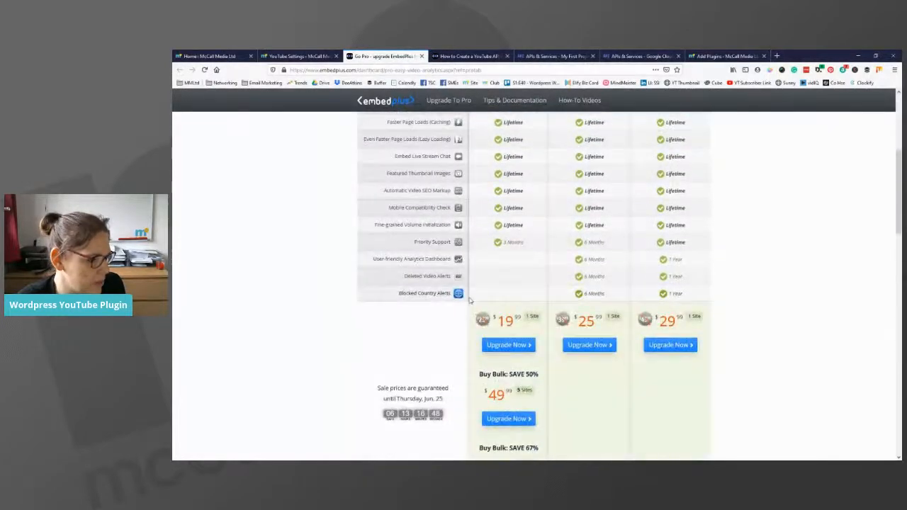
scroll("down", 3)
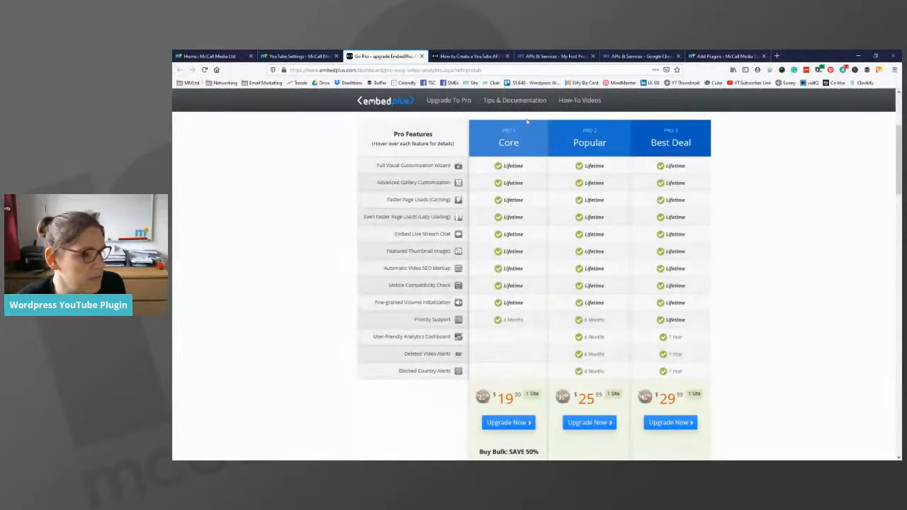
scroll("up", 3)
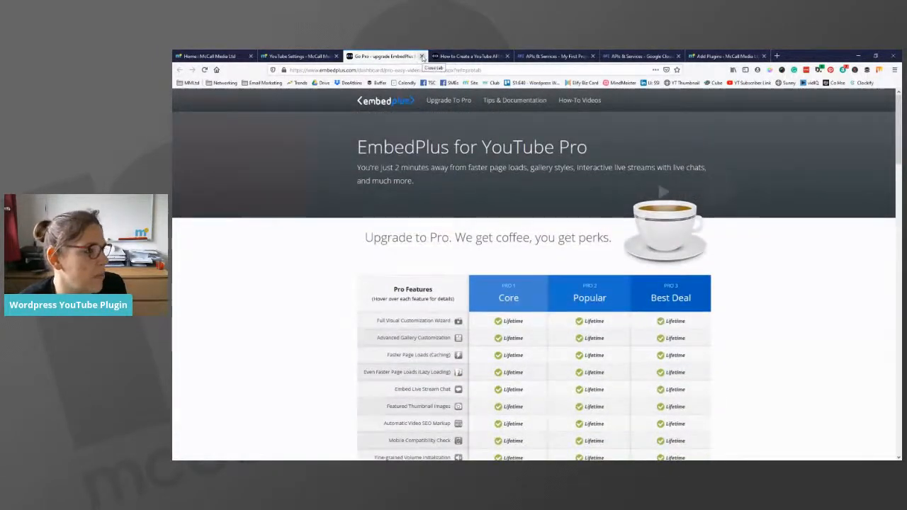
left_click(298, 56)
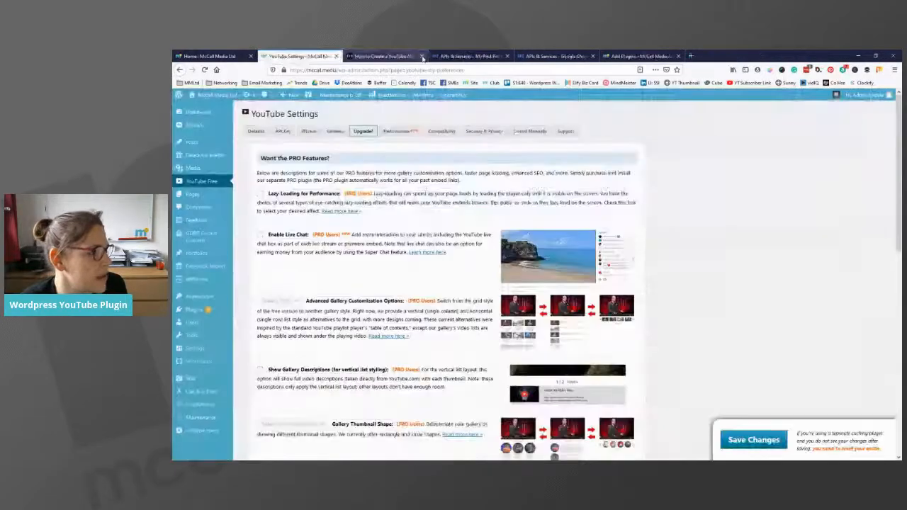
Browse the YouTube Settings Performance, Compatibility, Security & Privacy, Embed Manually and Support tabs
left_click(397, 131)
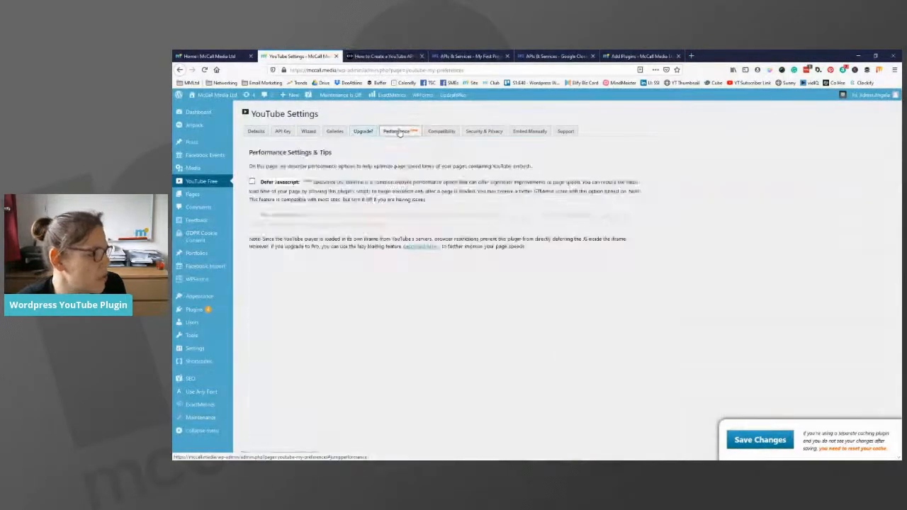
left_click(441, 131)
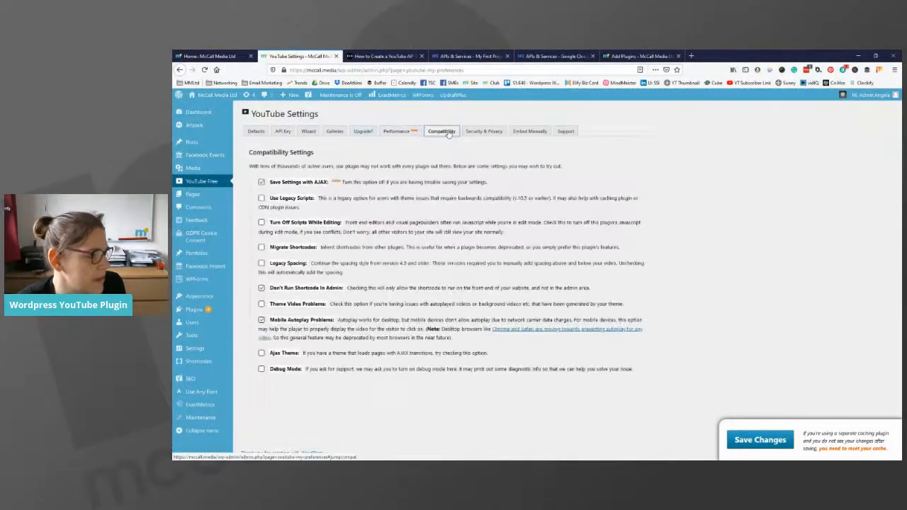
left_click(485, 131)
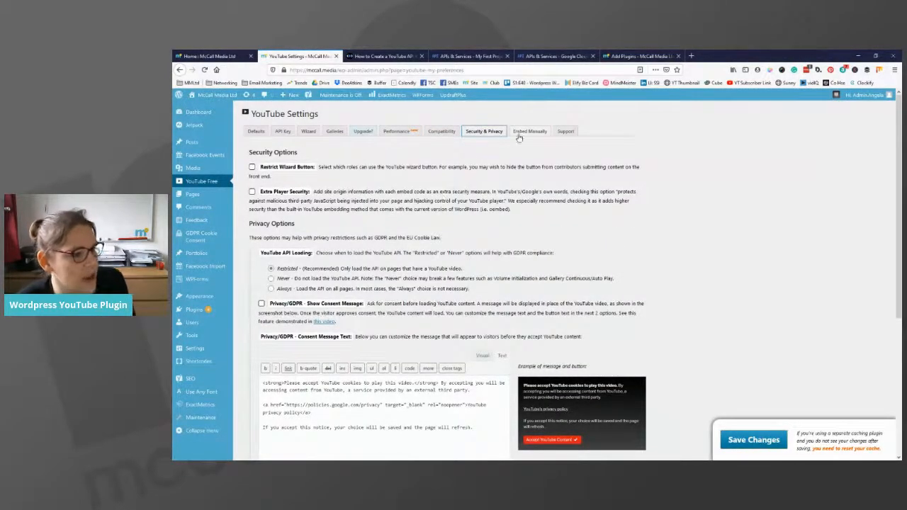
left_click(530, 132)
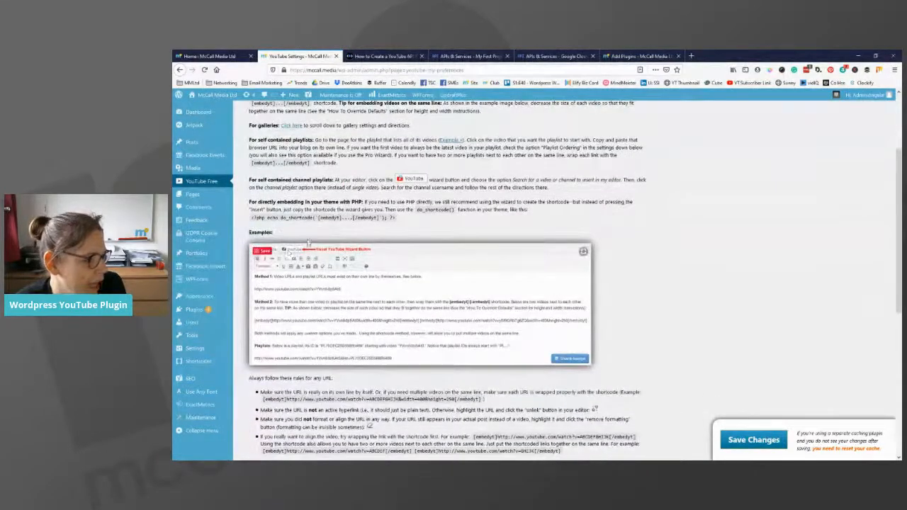
scroll("down", 3)
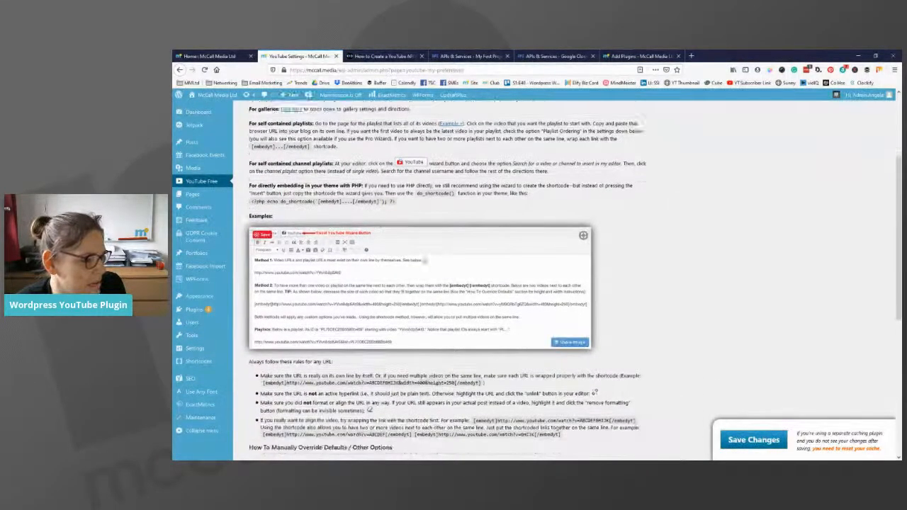
scroll("down", 3)
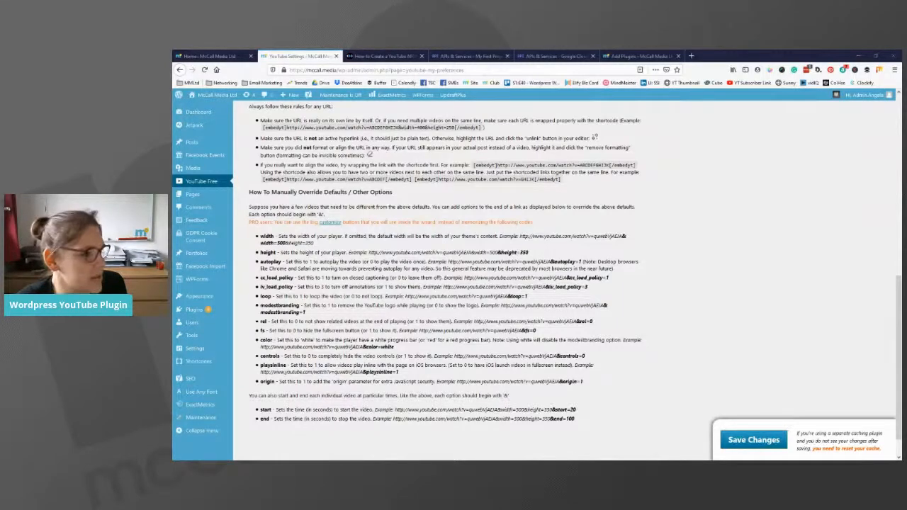
left_click(530, 131)
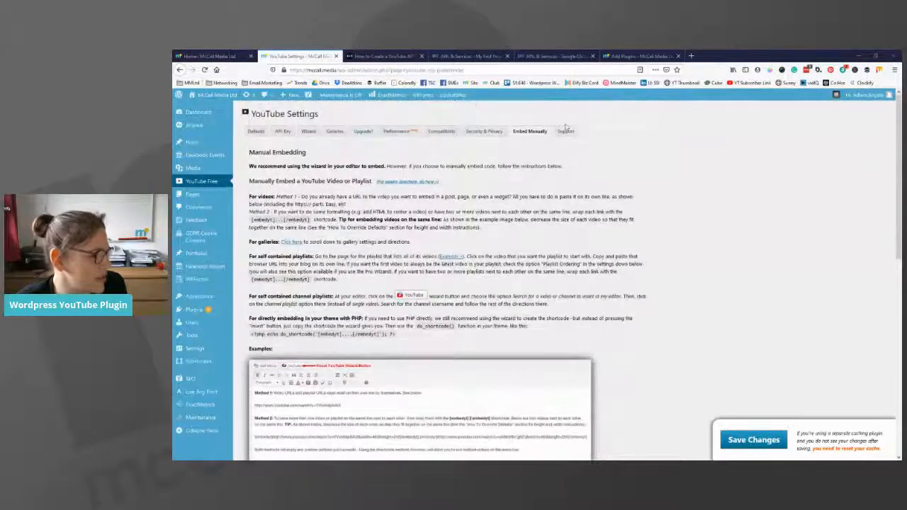
left_click(566, 131)
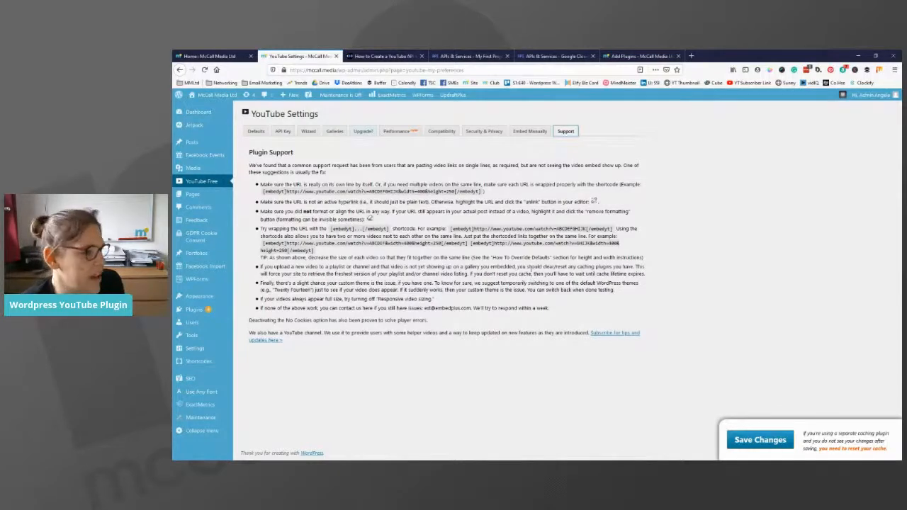
mouse_move(192, 142)
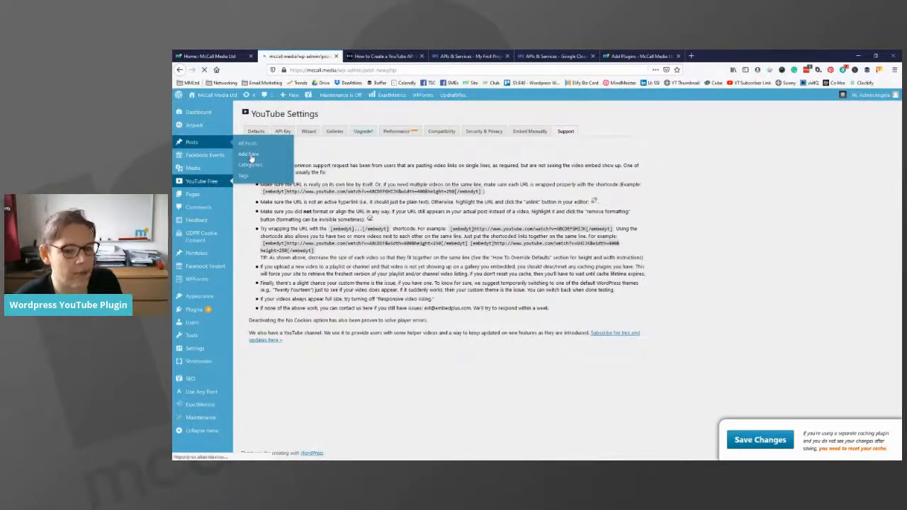
Publish a new post titled 'TEST POST', open it live in a new tab, and return to the editor
left_click(248, 154)
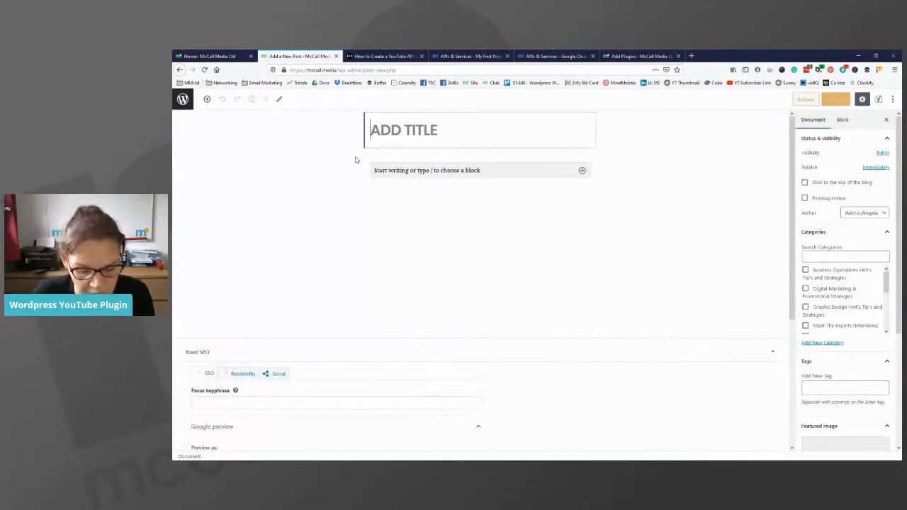
type("TEST POST")
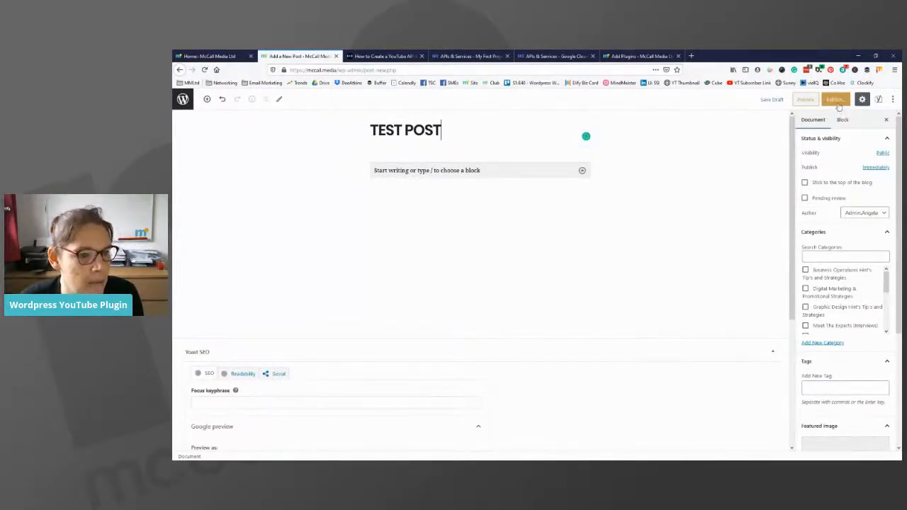
left_click(835, 100)
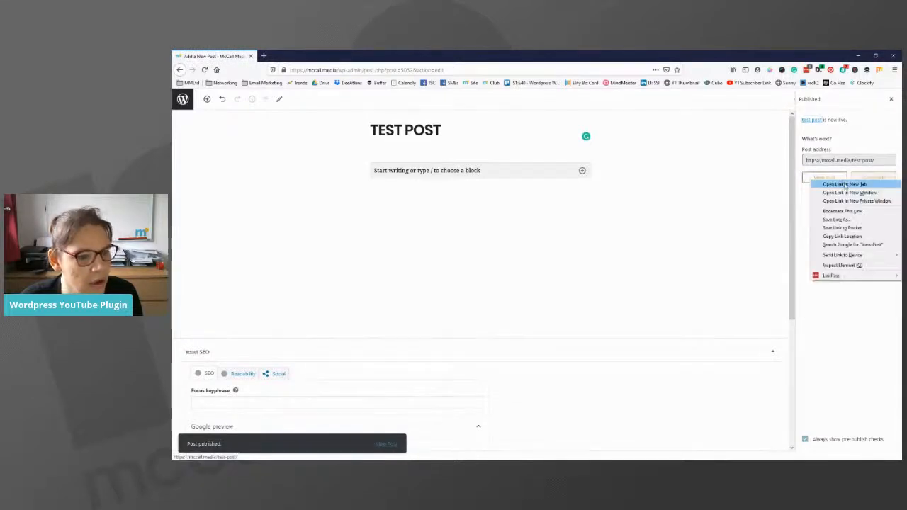
left_click(843, 184)
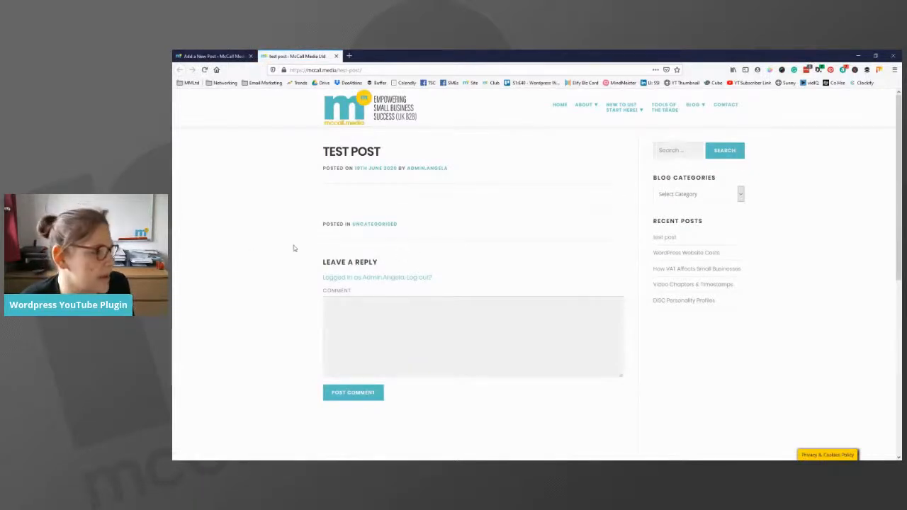
left_click(212, 56)
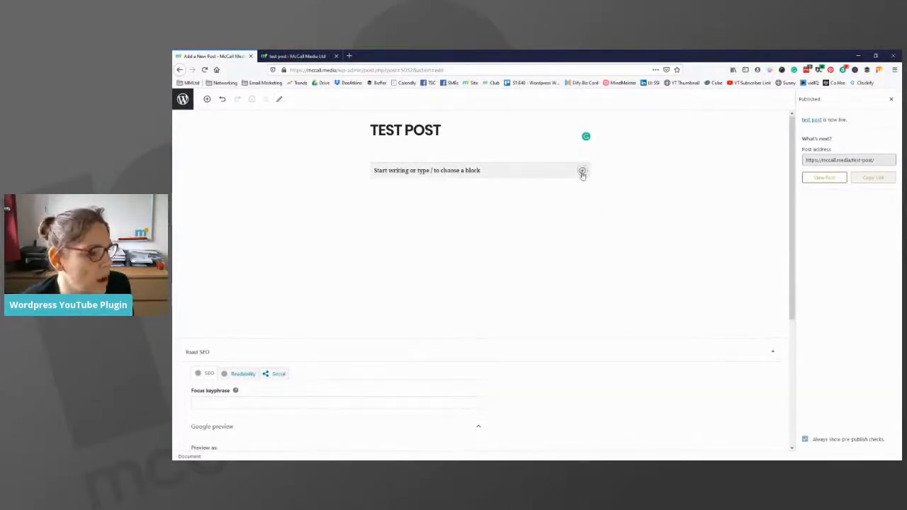
Insert a YouTube Wizard block into TEST POST and start its wizard
left_click(582, 173)
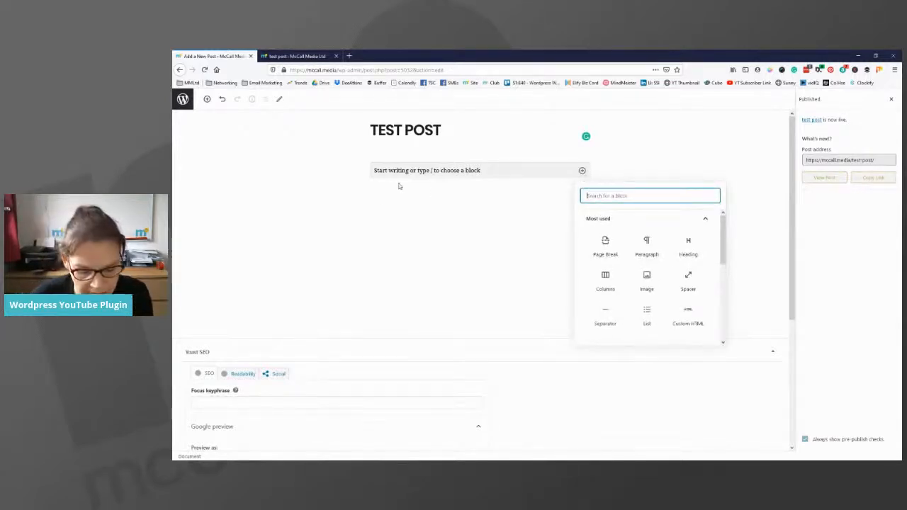
type("youtub")
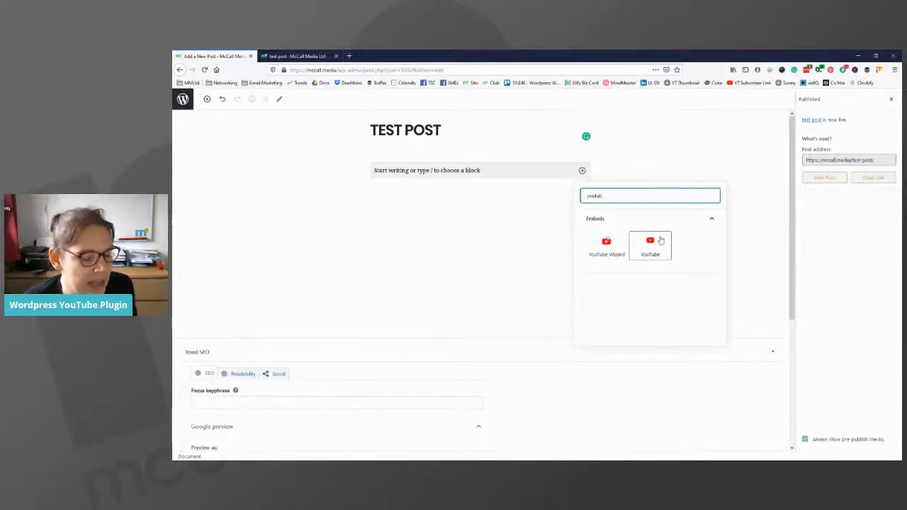
mouse_move(620, 286)
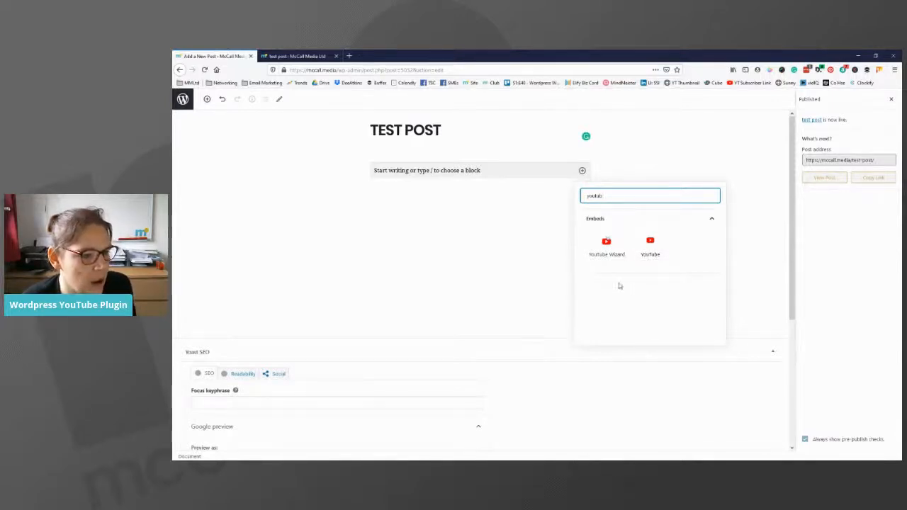
mouse_move(606, 246)
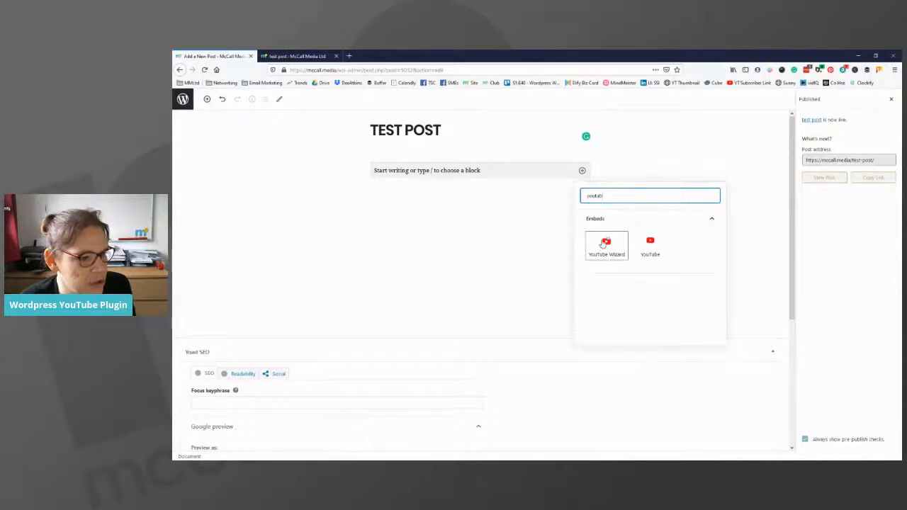
left_click(607, 246)
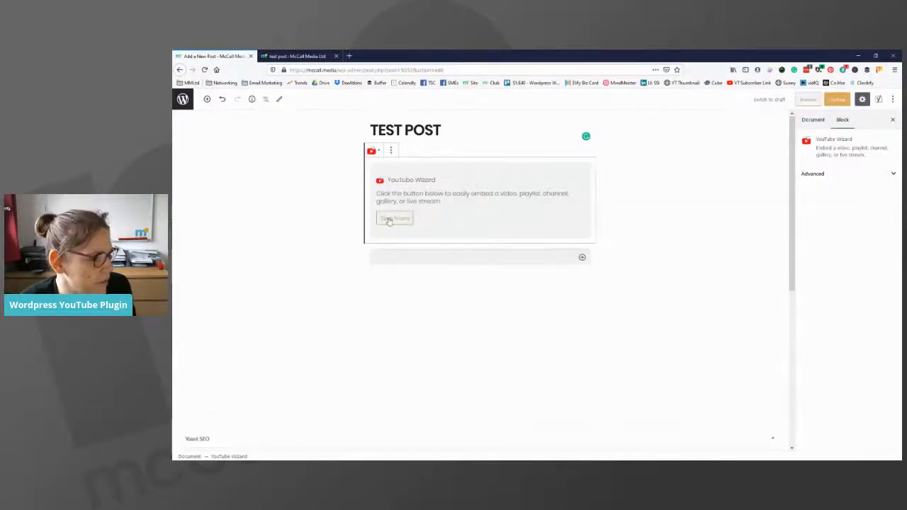
left_click(394, 218)
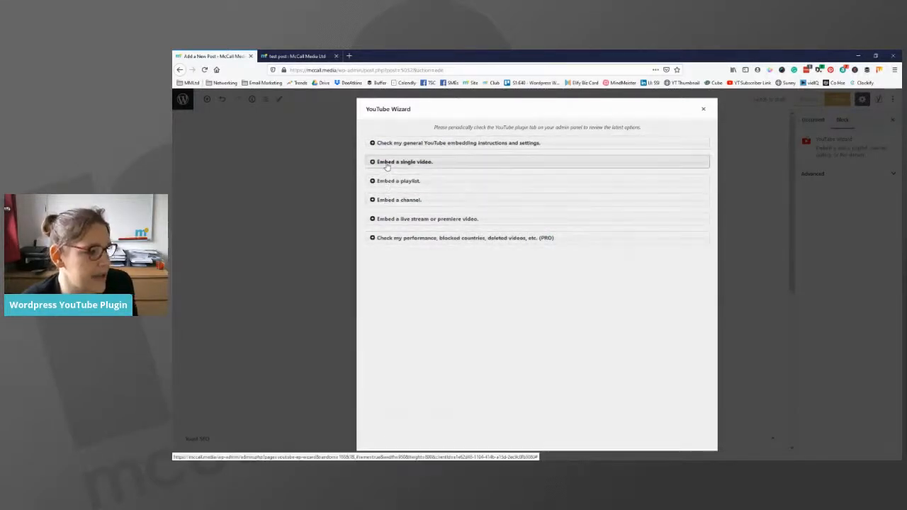
Expand 'Embed a single video.' and switch to the McCall Media TV YouTube channel tab
left_click(404, 162)
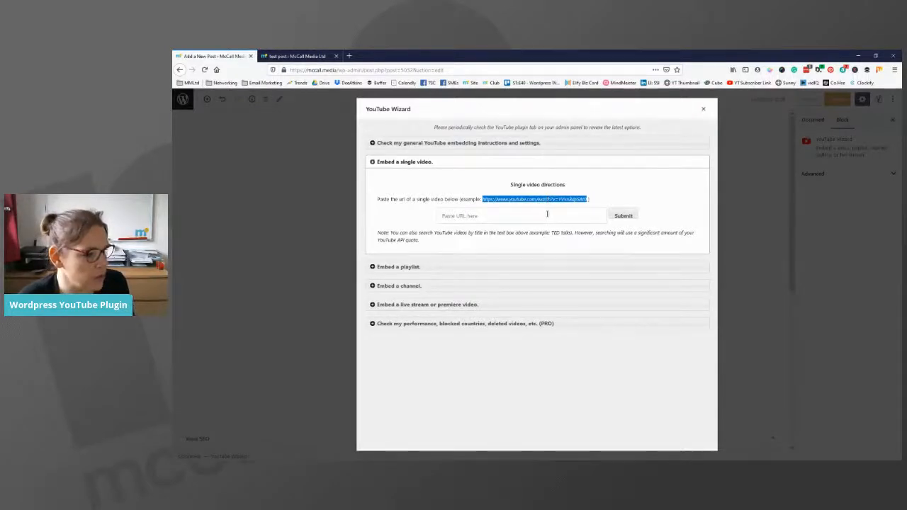
left_click(435, 55)
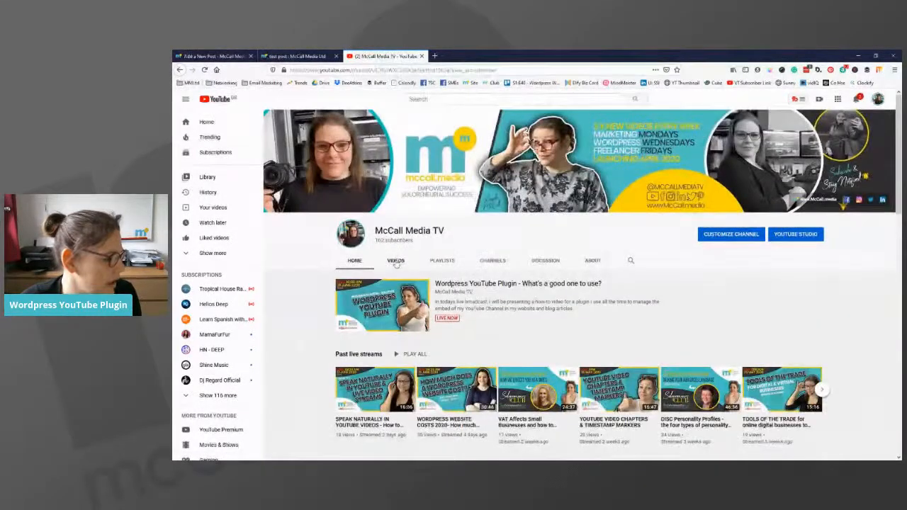
Open and pause 'Speak Naturally in YouTube Videos', copy its URL, and return to the post
scroll("down", 3)
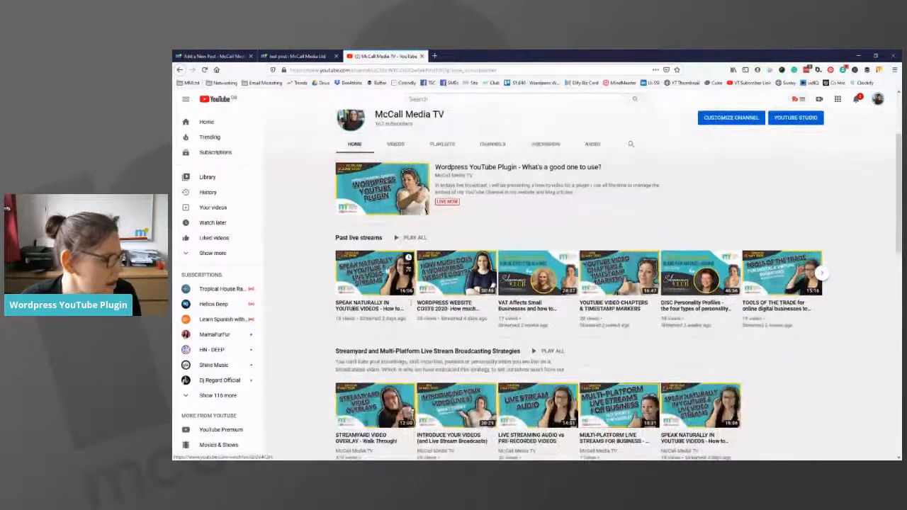
left_click(374, 273)
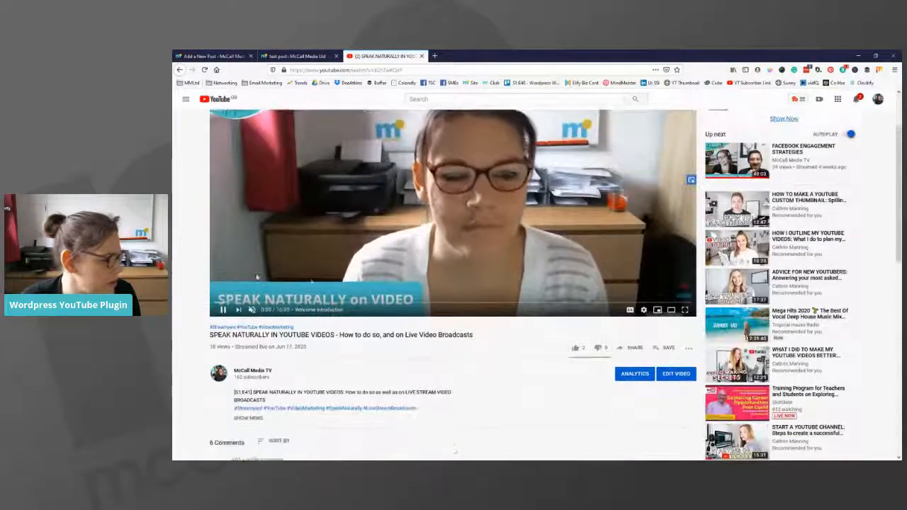
left_click(222, 310)
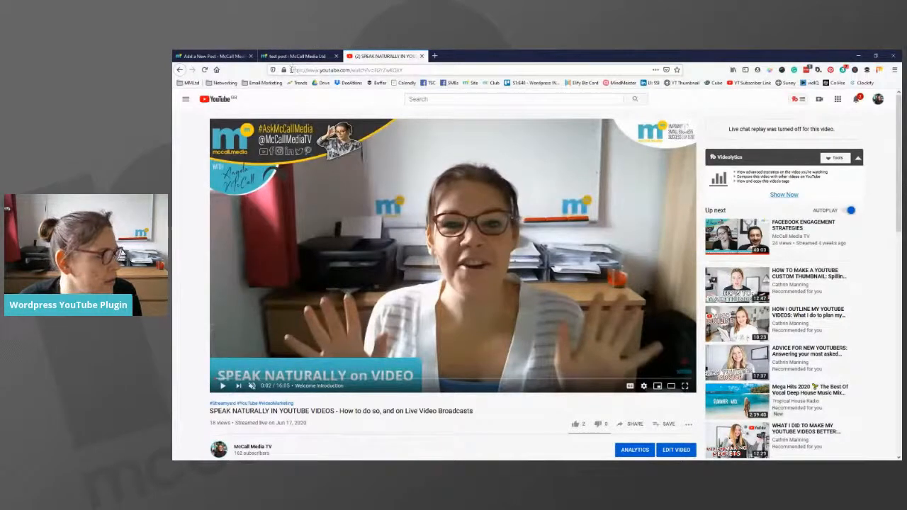
left_click(347, 69)
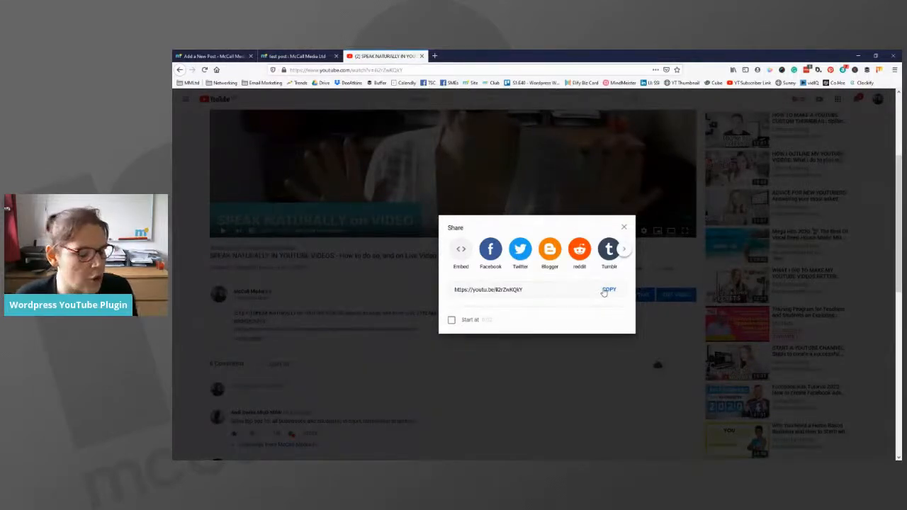
mouse_move(624, 234)
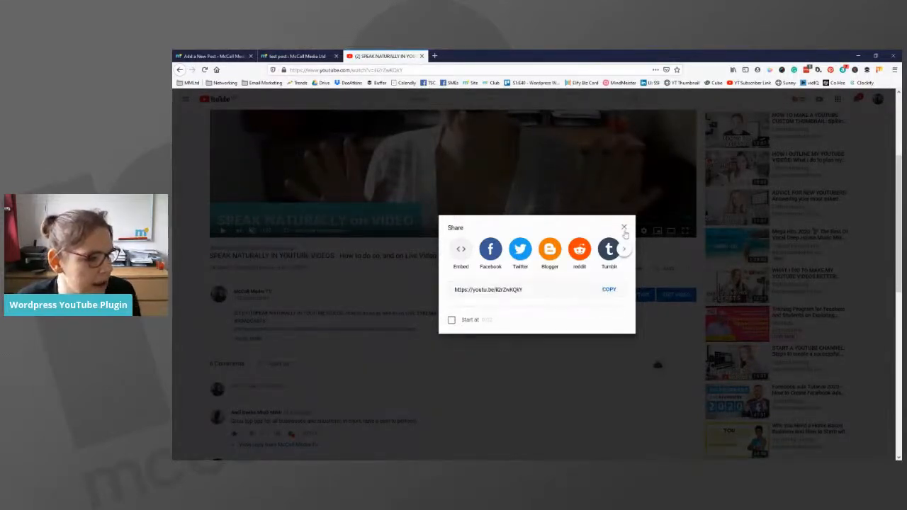
left_click(624, 228)
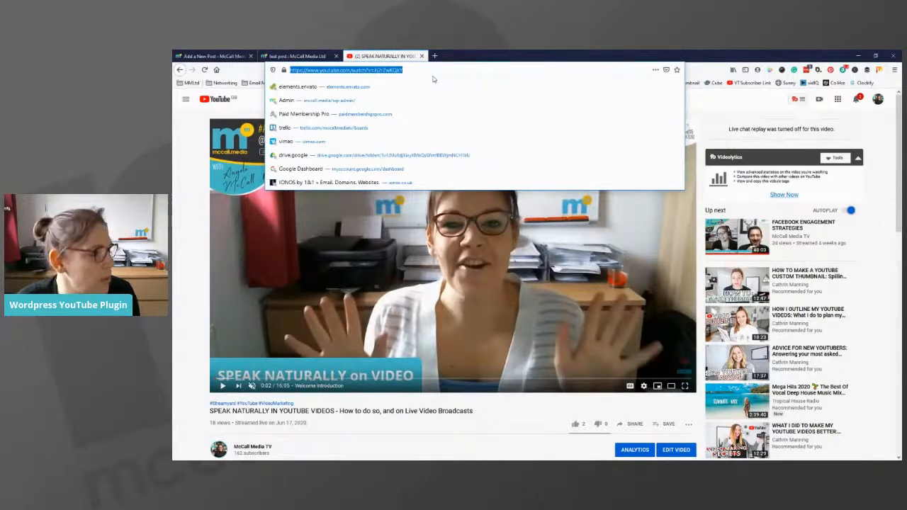
left_click(213, 56)
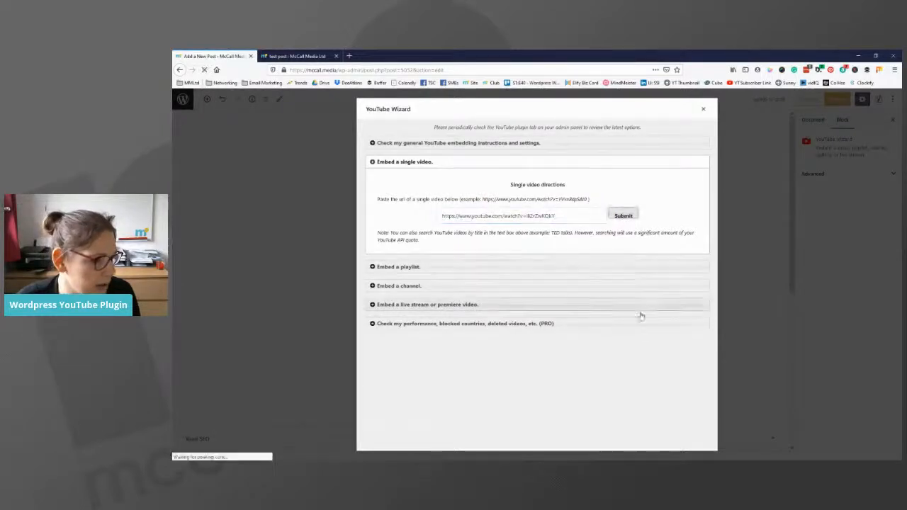
Submit the 'Speak Naturally' video URL in the wizard and update the post
left_click(622, 215)
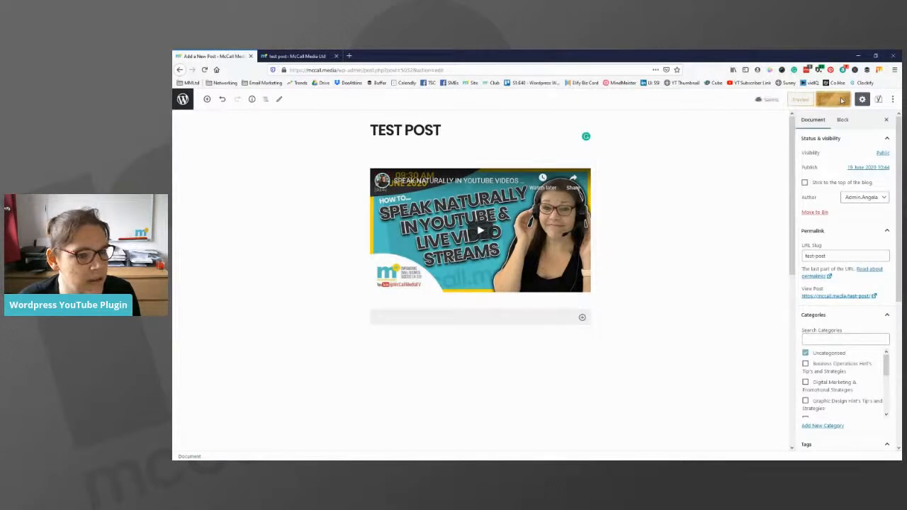
left_click(834, 100)
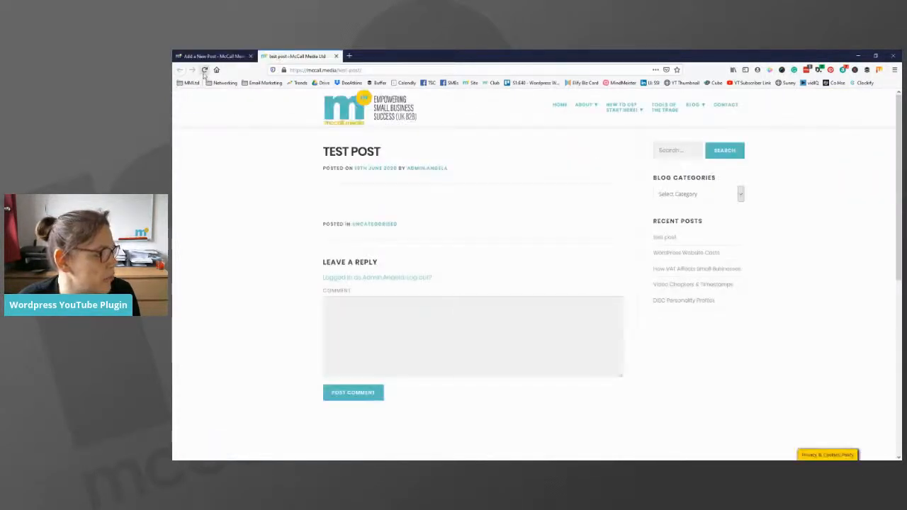
Reload the live TEST POST to see the embedded video, then return to the editor
left_click(205, 70)
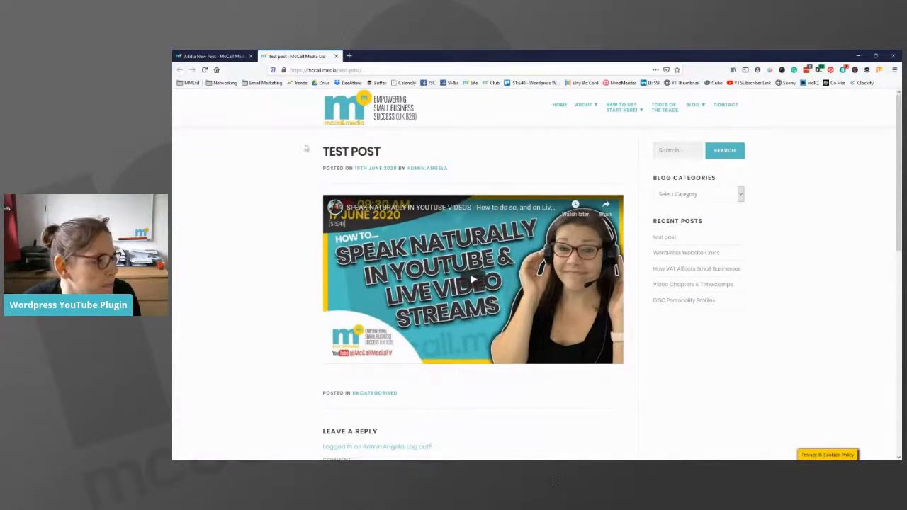
left_click(213, 56)
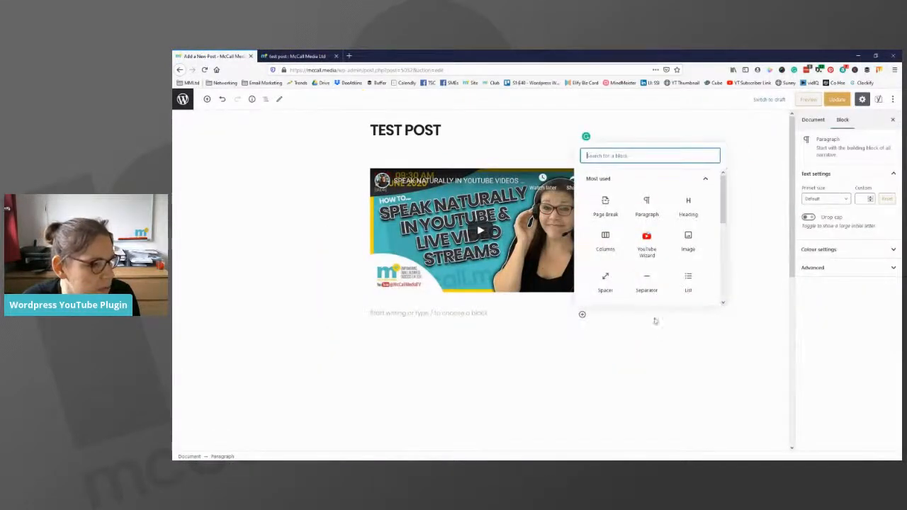
Add a second YouTube Wizard block, open its wizard, and expand 'Embed a channel.'
left_click(646, 241)
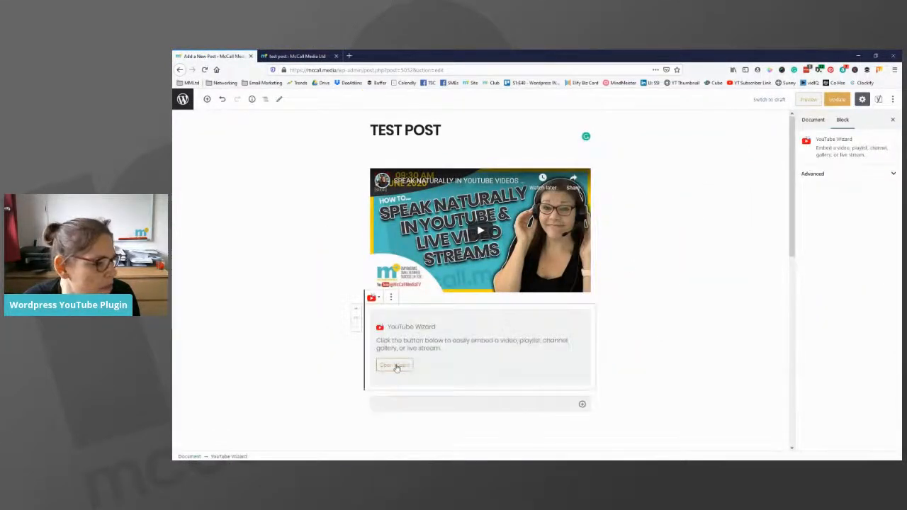
left_click(394, 365)
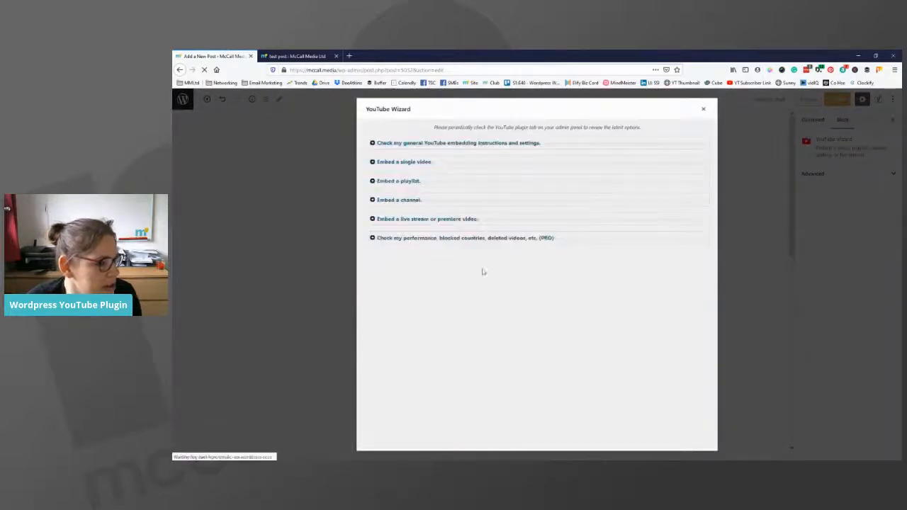
left_click(398, 200)
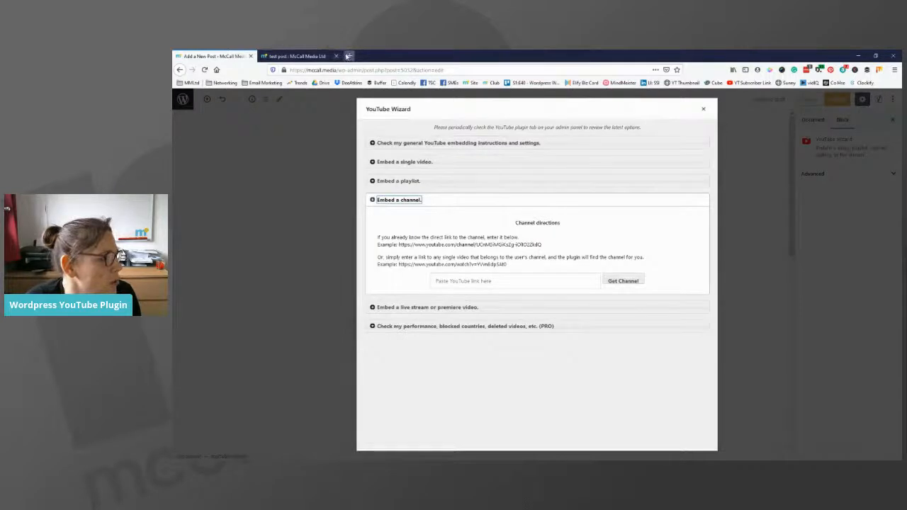
mouse_move(348, 56)
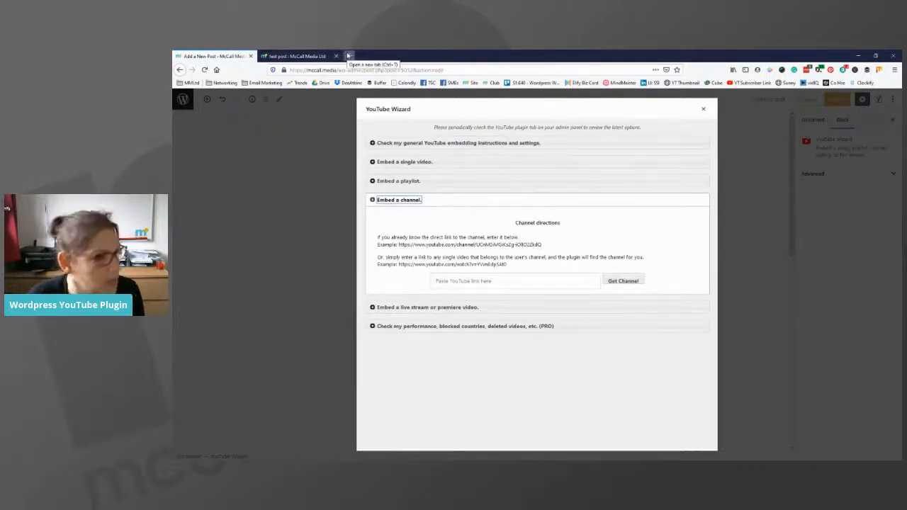
left_click(348, 56)
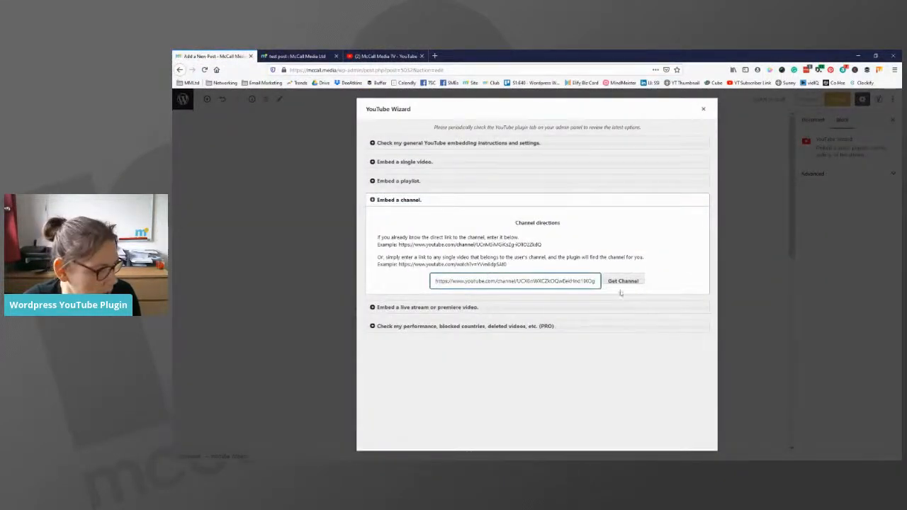
Fetch the McCall Media TV channel and insert it as a gallery
left_click(622, 281)
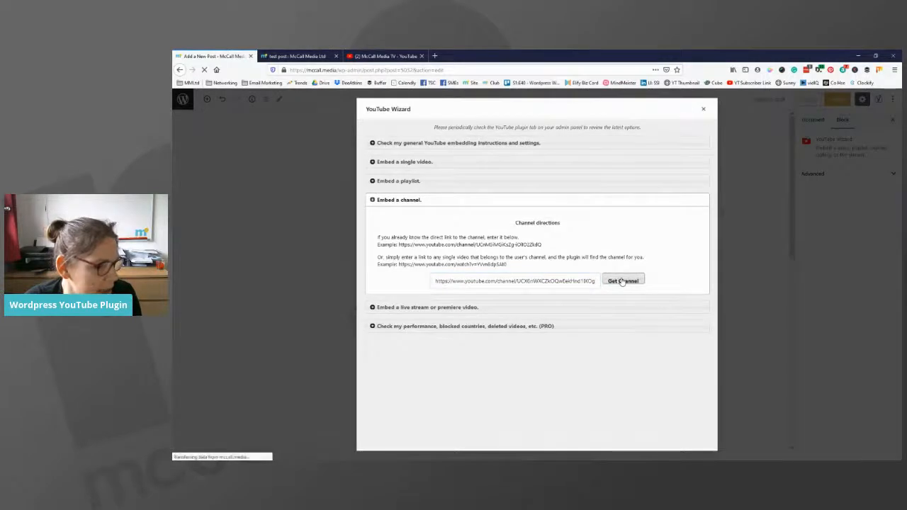
left_click(622, 281)
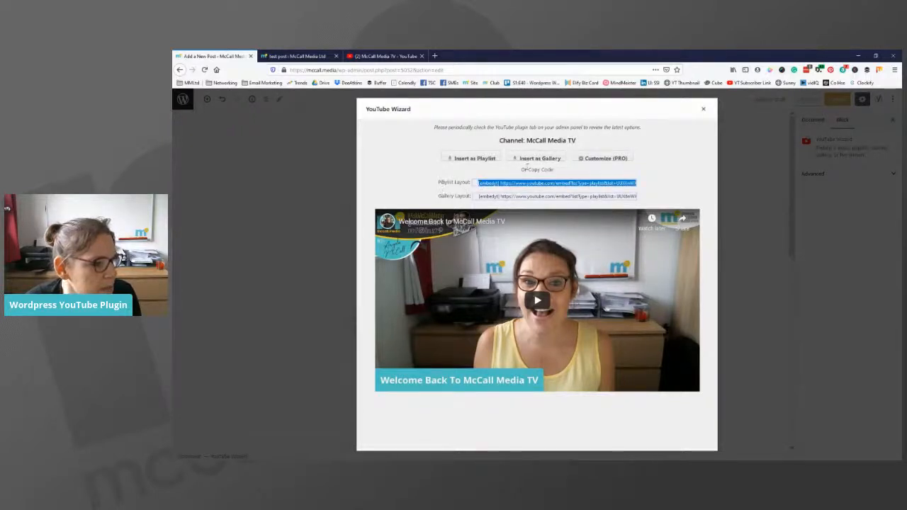
left_click(470, 158)
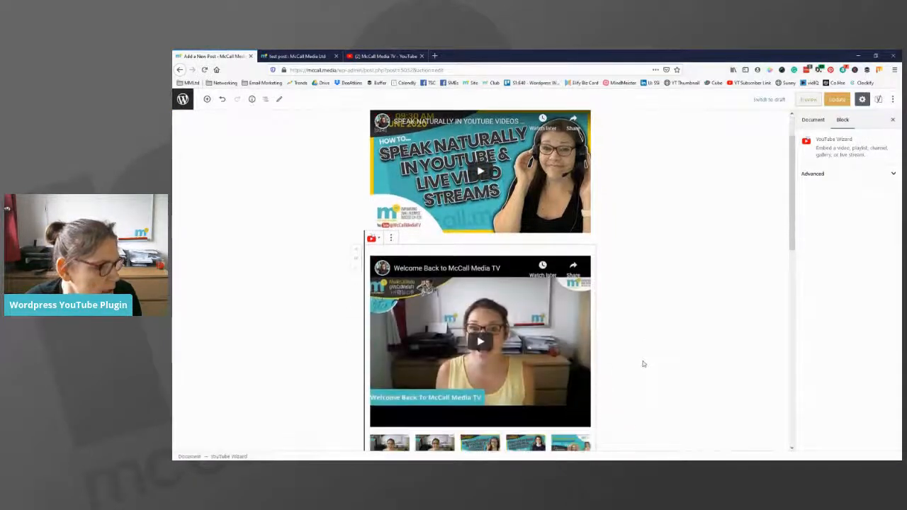
Scroll through the channel gallery thumbnails and update the post
scroll("down", 3)
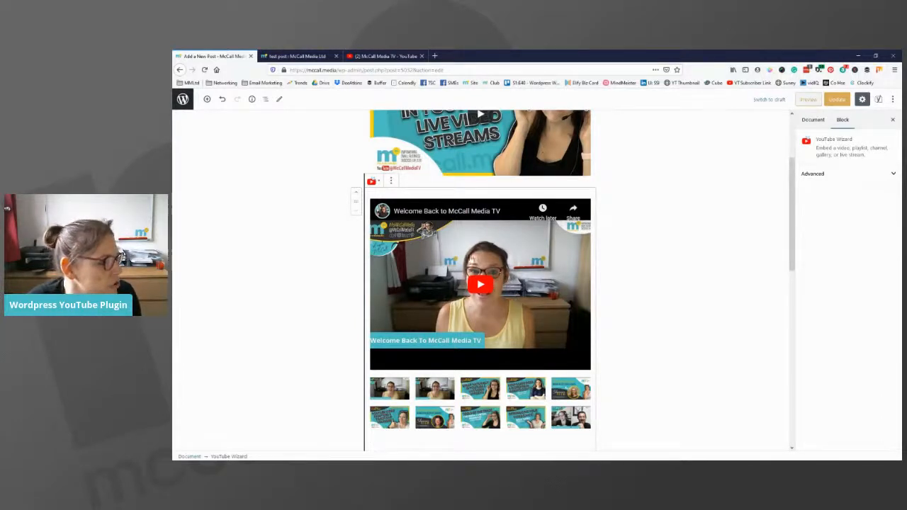
scroll("down", 3)
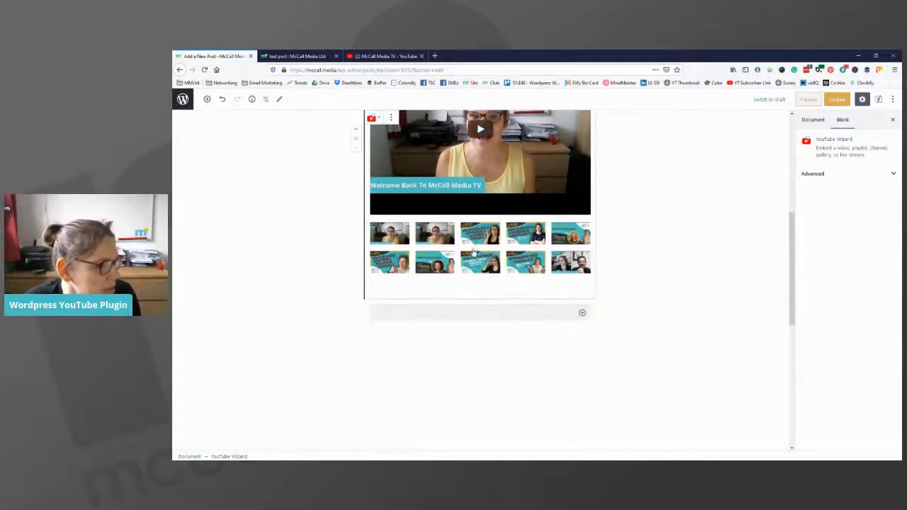
left_click(836, 100)
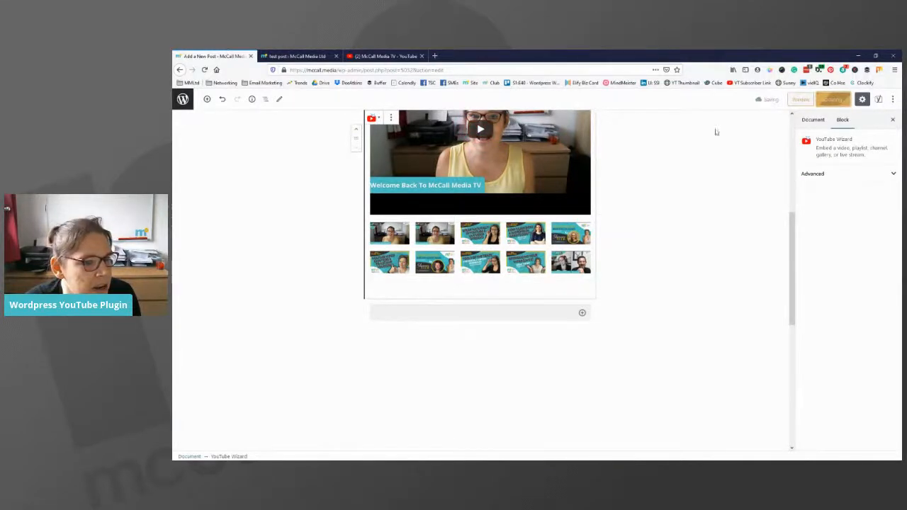
mouse_move(309, 163)
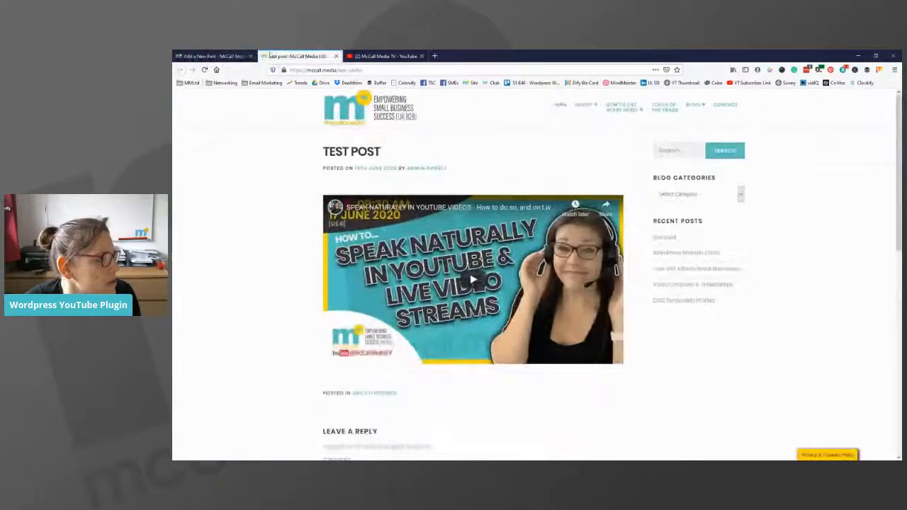
Reload the live TEST POST and scroll to the McCall Media TV gallery below 'Speak Naturally'
left_click(205, 70)
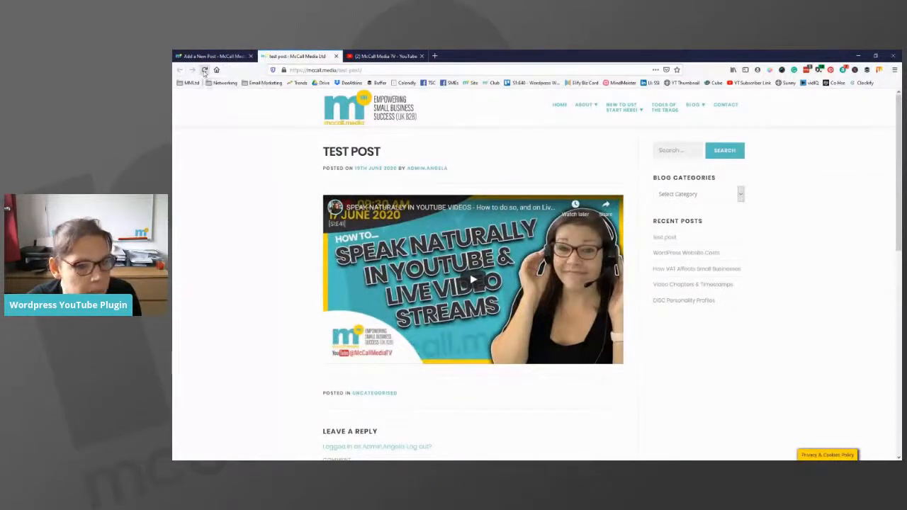
left_click(205, 70)
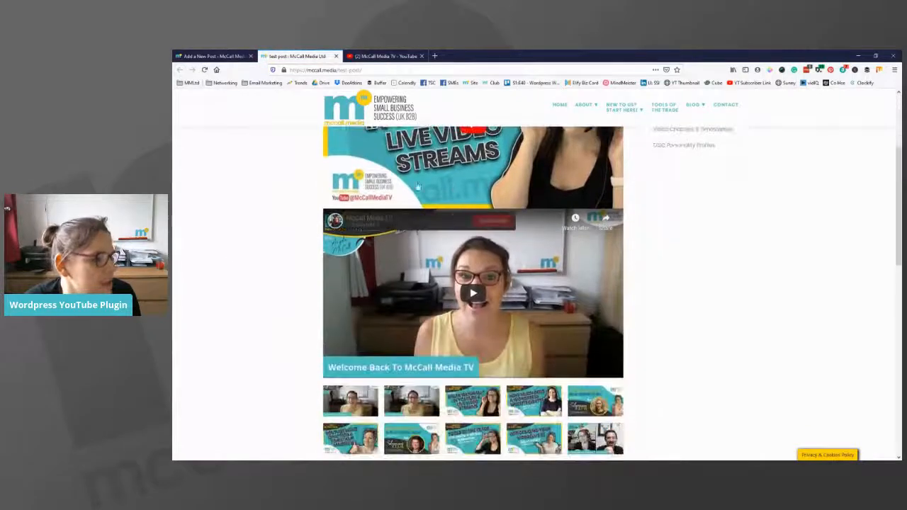
scroll("down", 3)
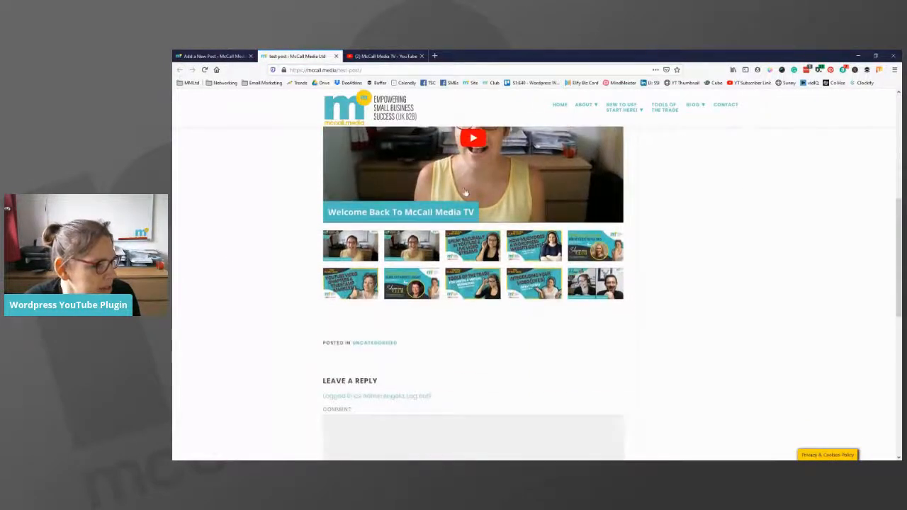